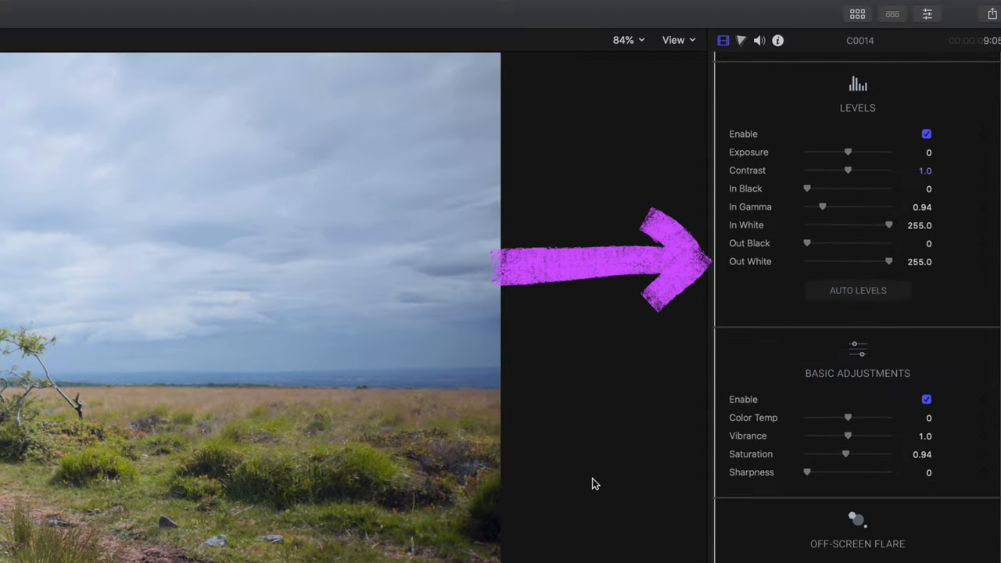
Step: Apply mFilmLook to the moorland clip and reveal its colour-space list of camera log profiles
{"action": "scroll", "scroll_direction": "down", "scroll_amount": 3}
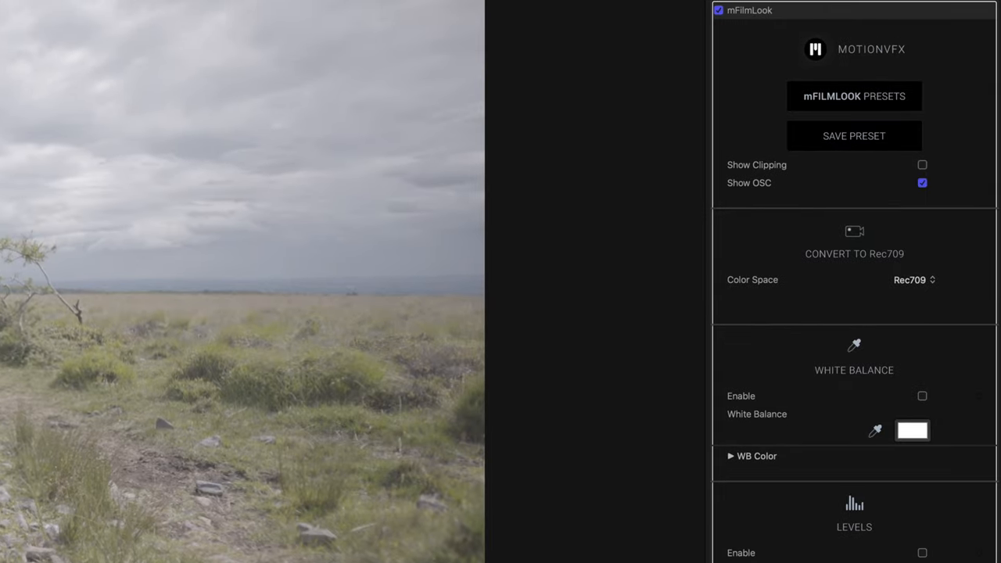
{"action": "mouse_move", "coordinate": [711, 296]}
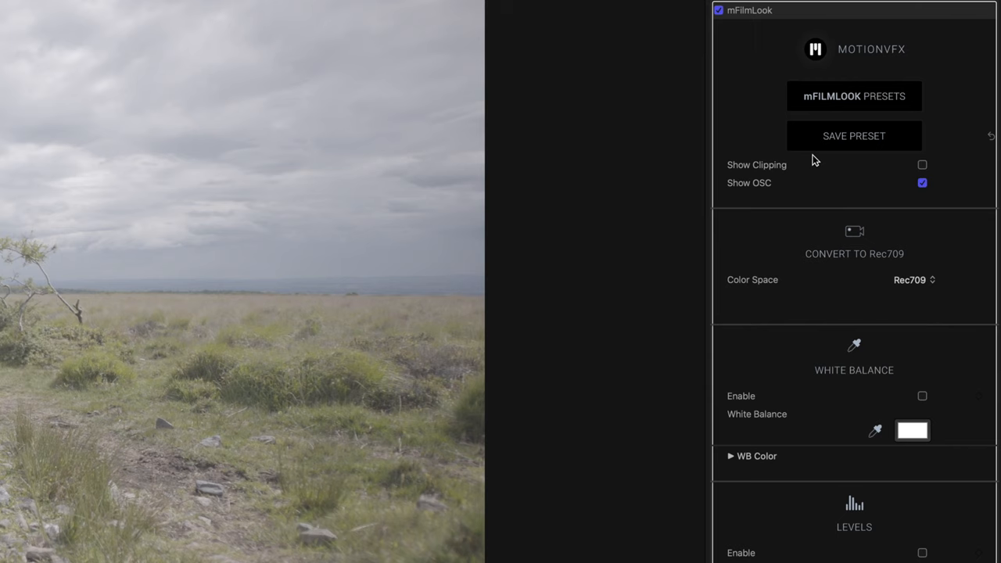
{"action": "left_click", "coordinate": [853, 95]}
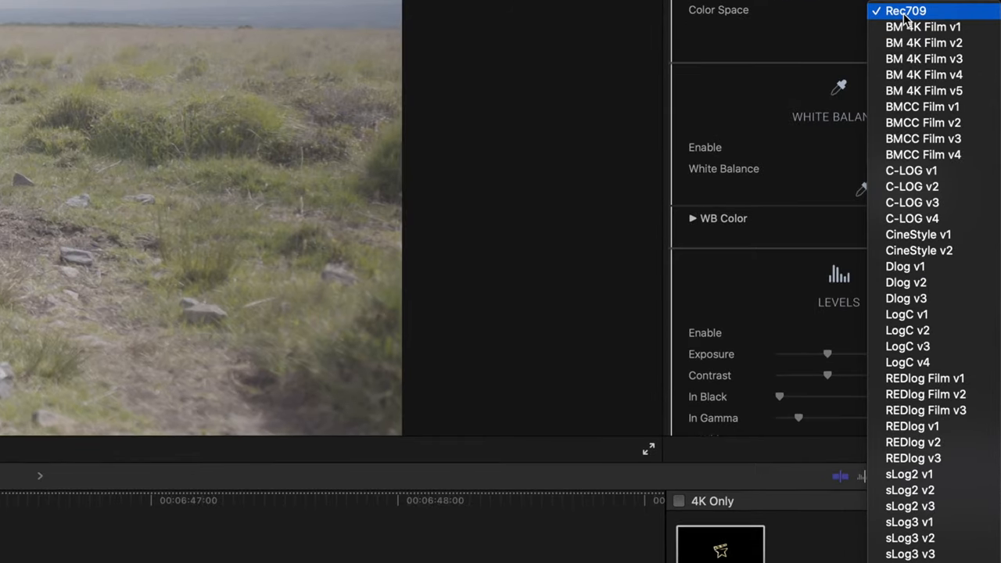
Step: Set the source colour space to sLog2 v3 for the Rec709 conversion
{"action": "left_click", "coordinate": [909, 474]}
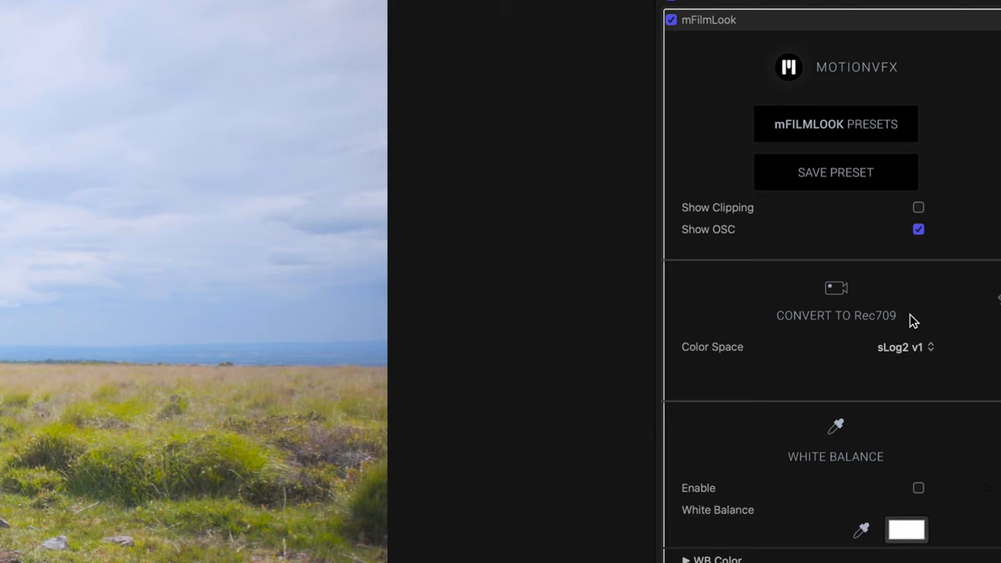
{"action": "left_click", "coordinate": [903, 347]}
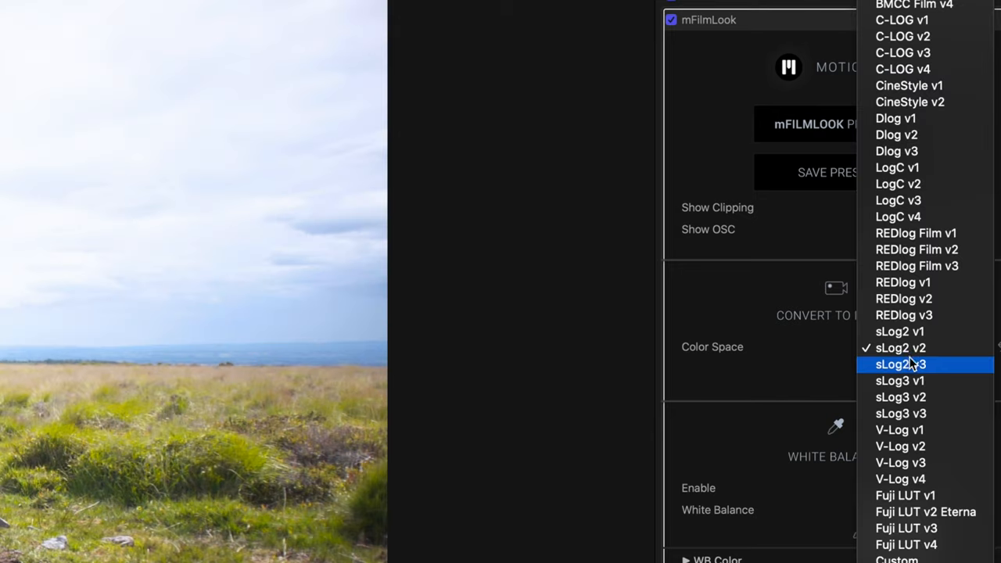
{"action": "left_click", "coordinate": [899, 364]}
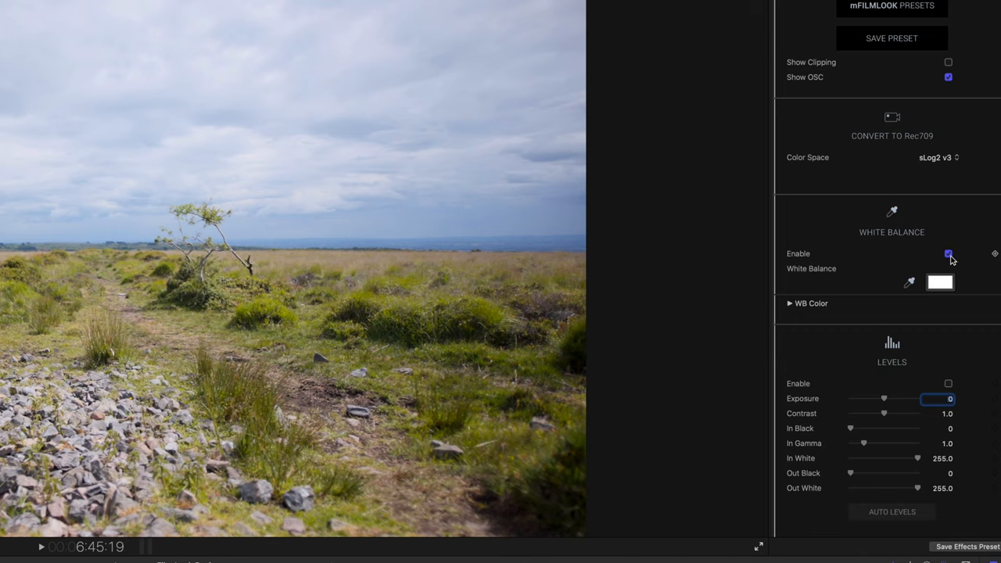
Step: Enable white balance correction and set the clip's levels with Auto Levels
{"action": "left_click", "coordinate": [948, 253]}
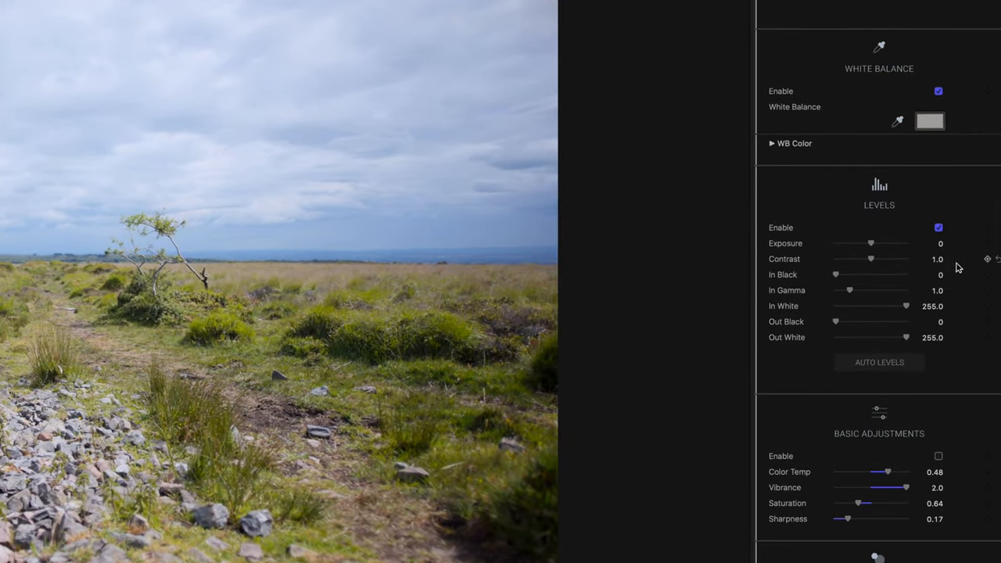
{"action": "mouse_move", "coordinate": [816, 267]}
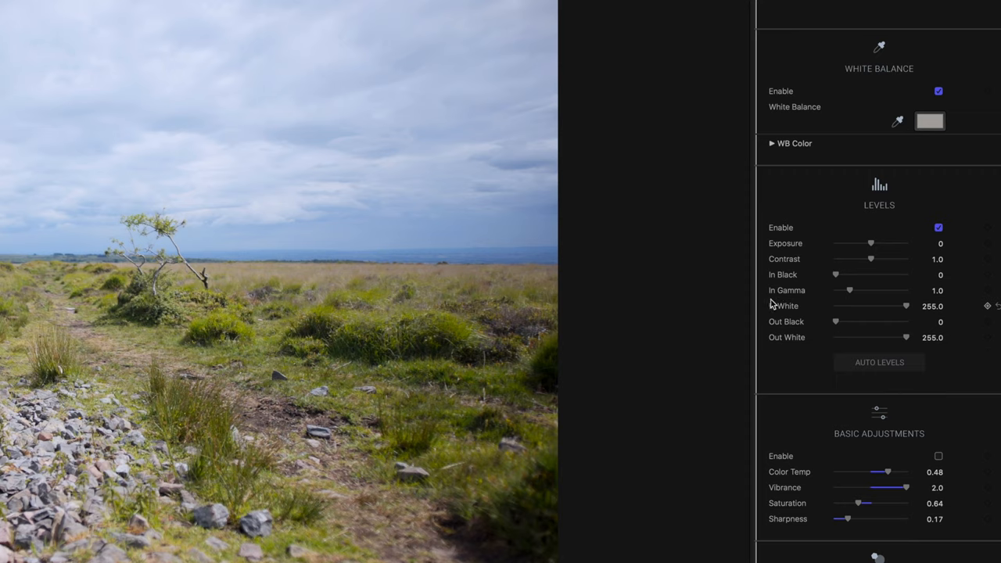
{"action": "mouse_move", "coordinate": [794, 346]}
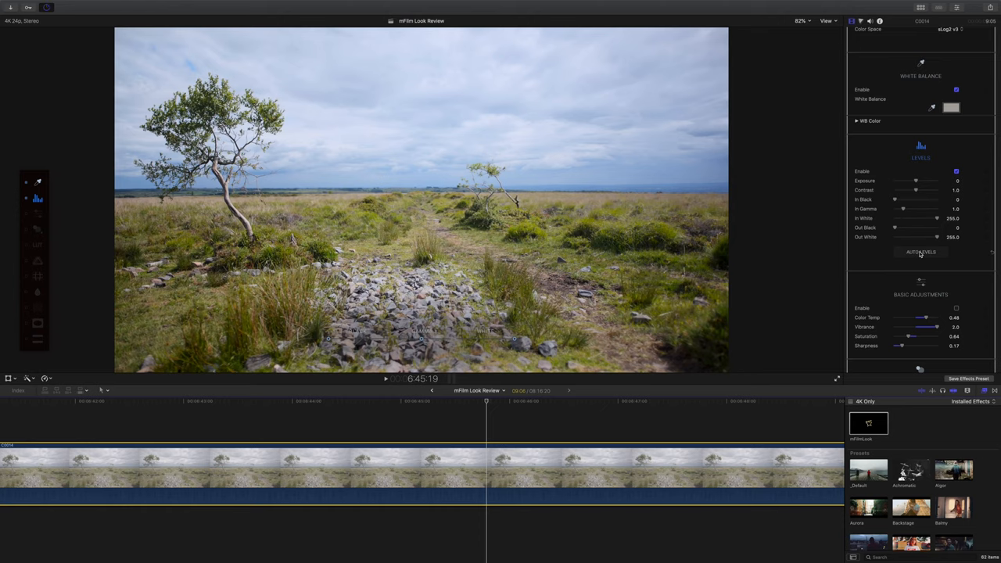
{"action": "left_click", "coordinate": [920, 252]}
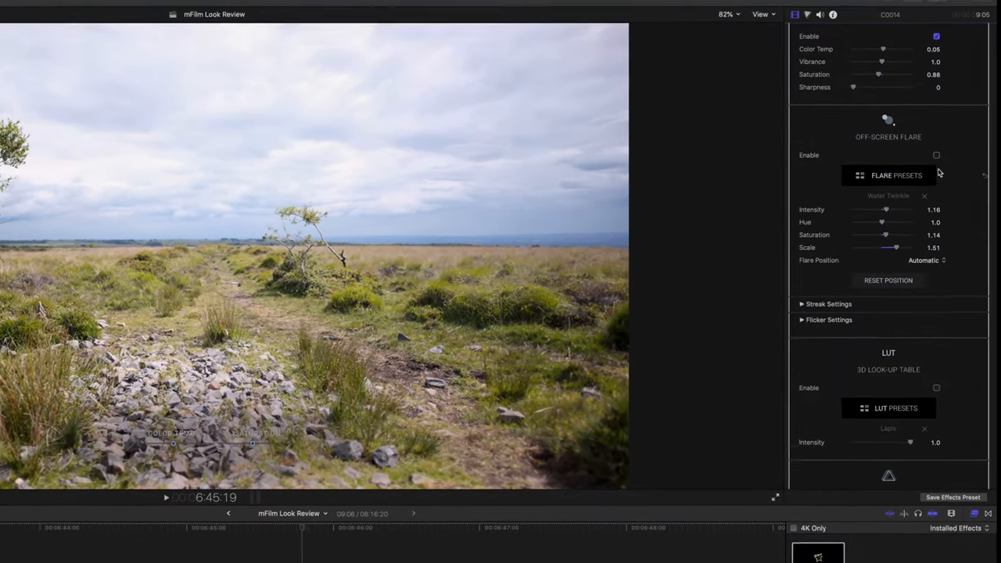
Step: Enable the off-screen flare and choose the Synthetic Reflection flare preset
{"action": "left_click", "coordinate": [936, 156]}
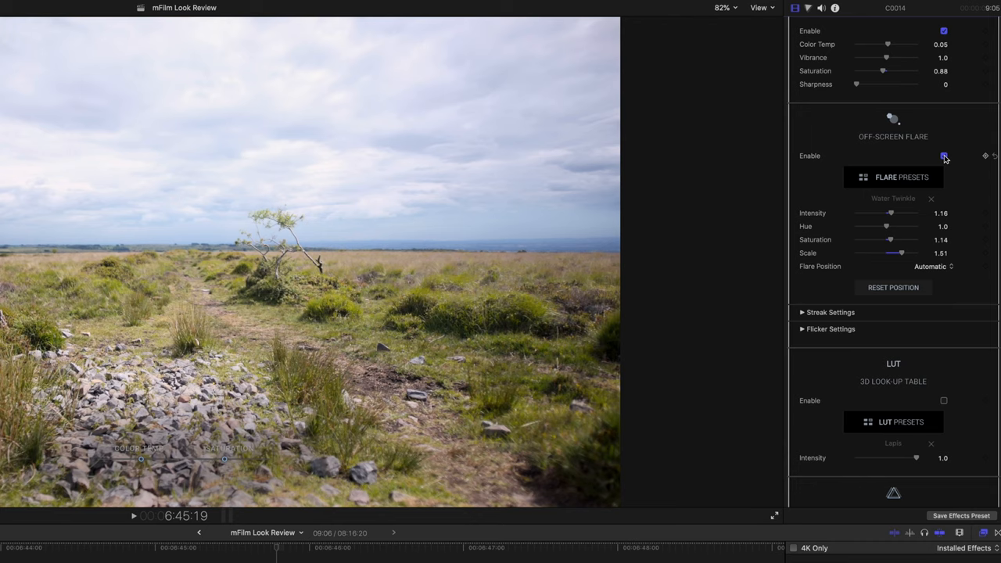
{"action": "left_click", "coordinate": [893, 177]}
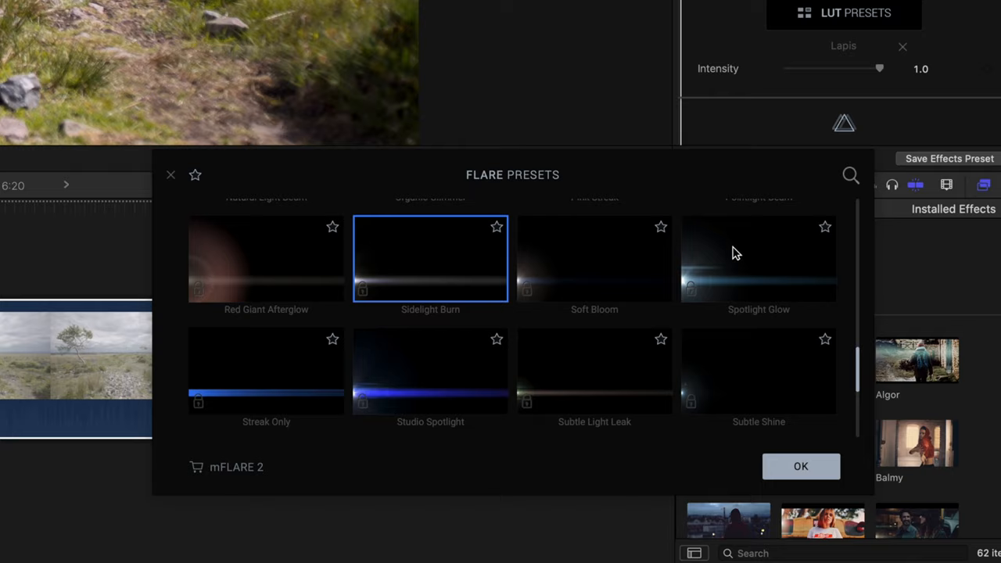
{"action": "scroll", "scroll_direction": "down", "scroll_amount": 3}
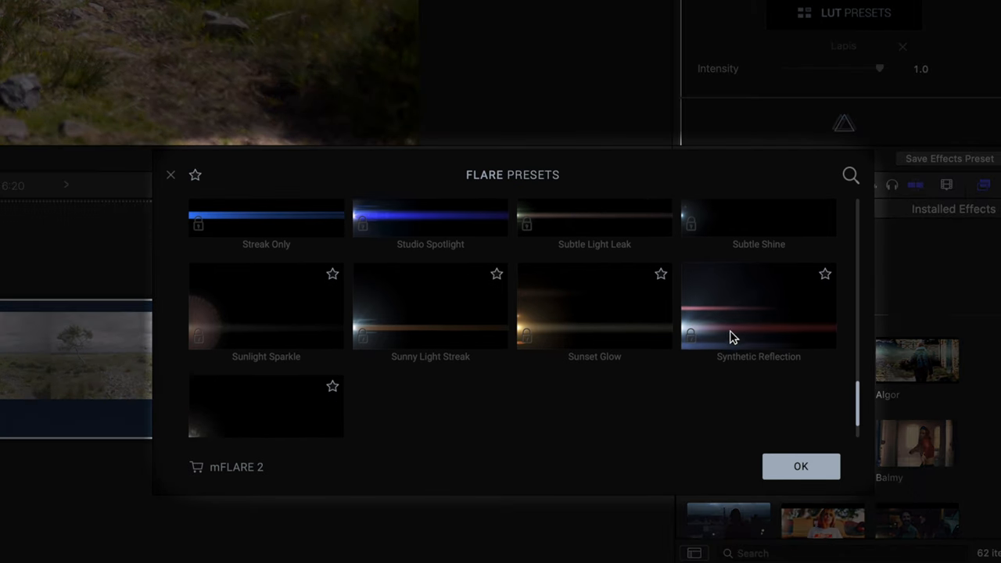
{"action": "left_click", "coordinate": [757, 305]}
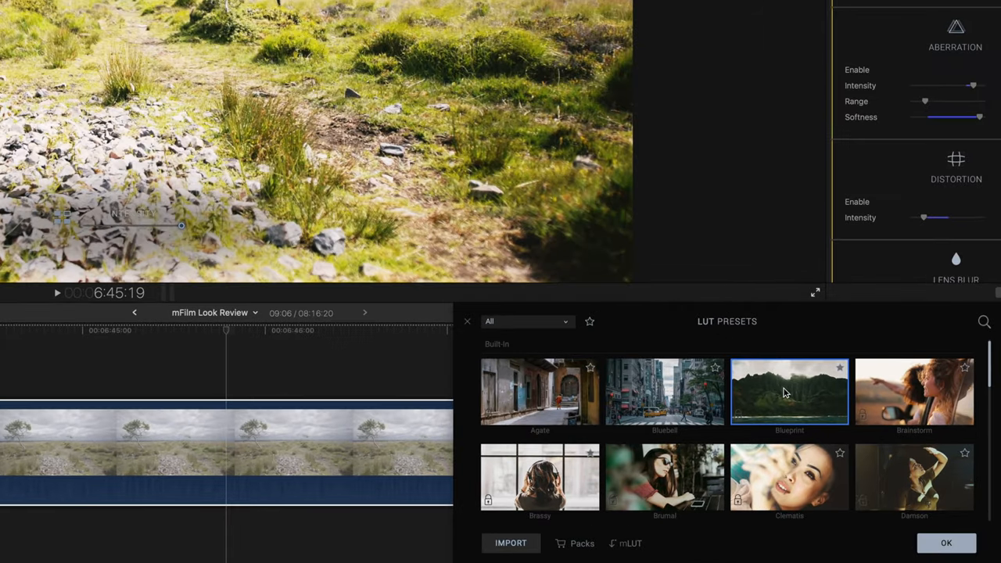
Step: Audition the Blueprint, Damson, Brumal and Brassy LUT looks
{"action": "left_click", "coordinate": [913, 391]}
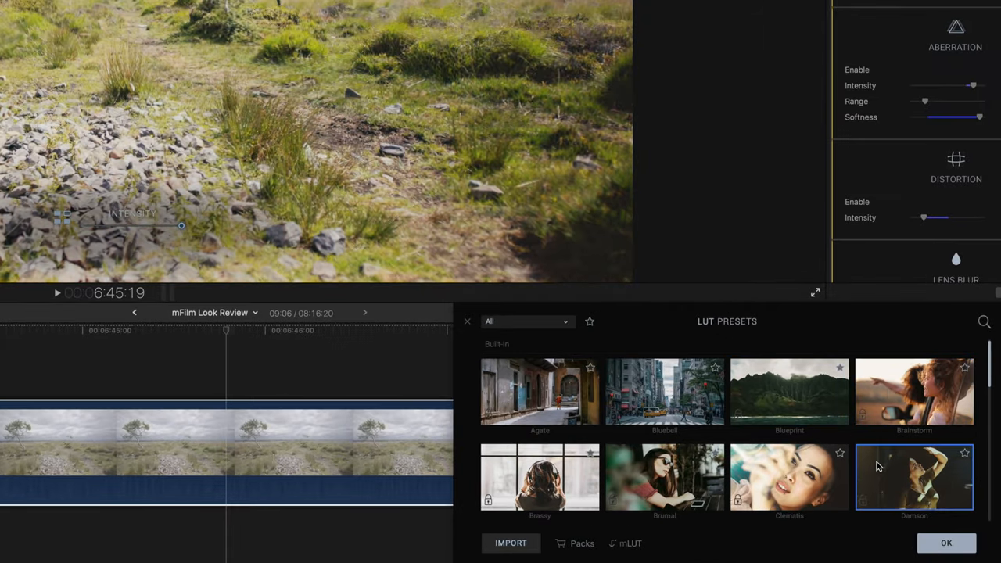
{"action": "left_click", "coordinate": [789, 476]}
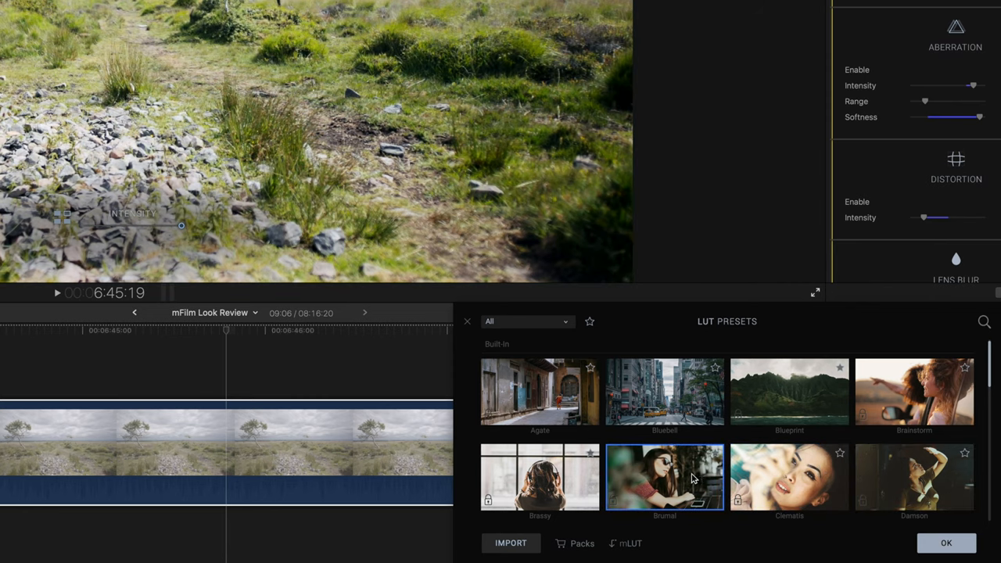
{"action": "left_click", "coordinate": [539, 477]}
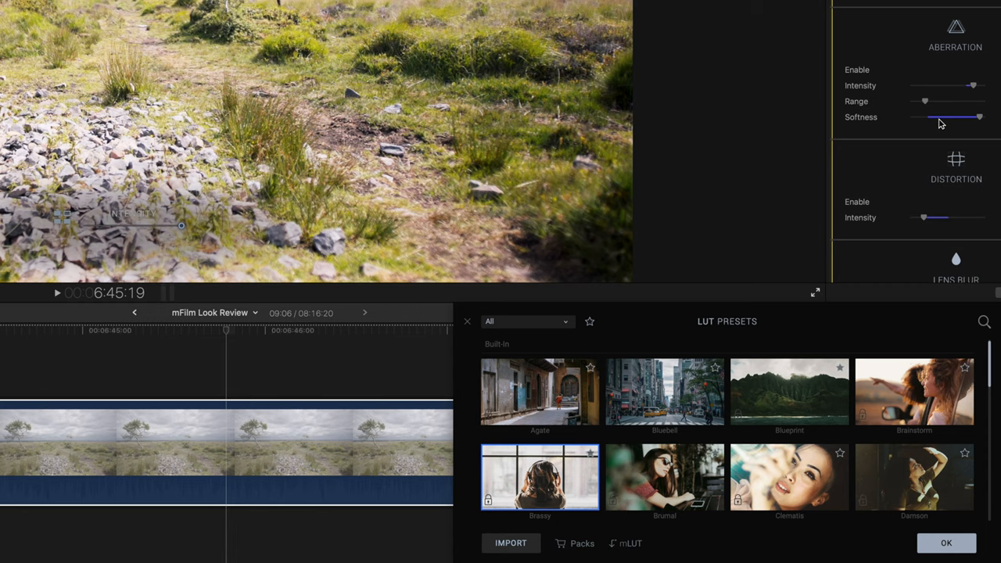
{"action": "left_click", "coordinate": [511, 543]}
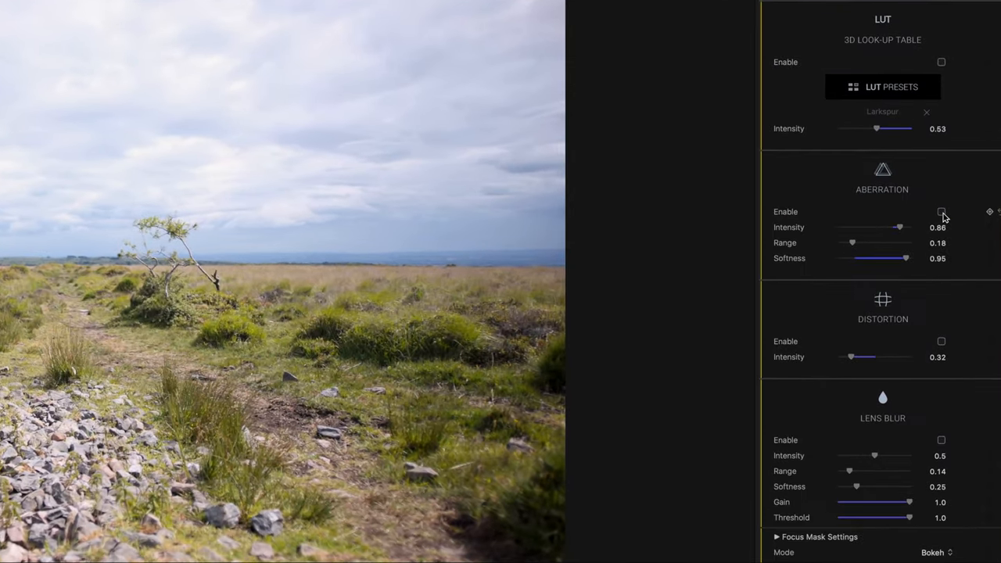
Step: Enable chromatic aberration and review the graded clip in the enlarged preview
{"action": "left_click", "coordinate": [942, 212]}
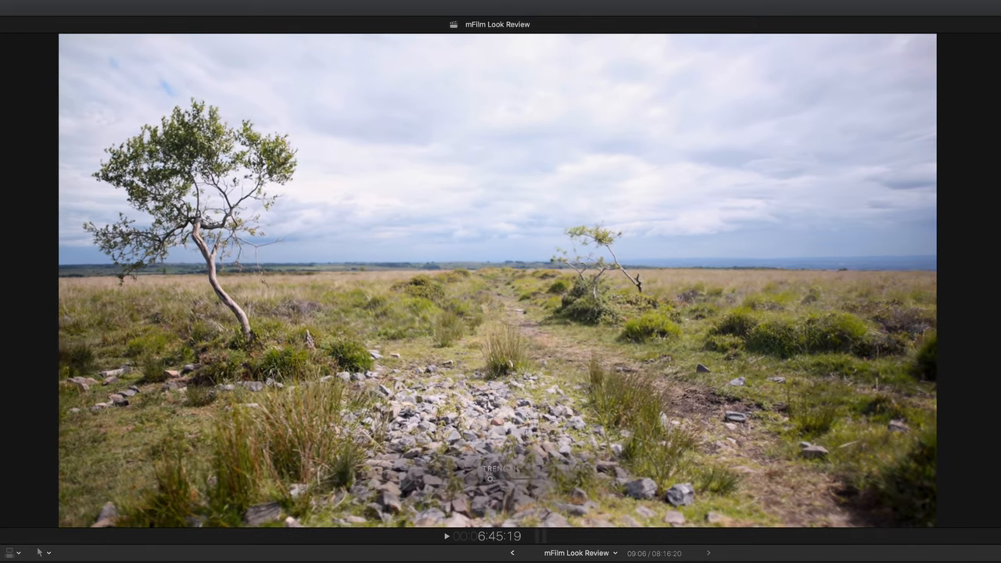
{"action": "left_click", "coordinate": [927, 184]}
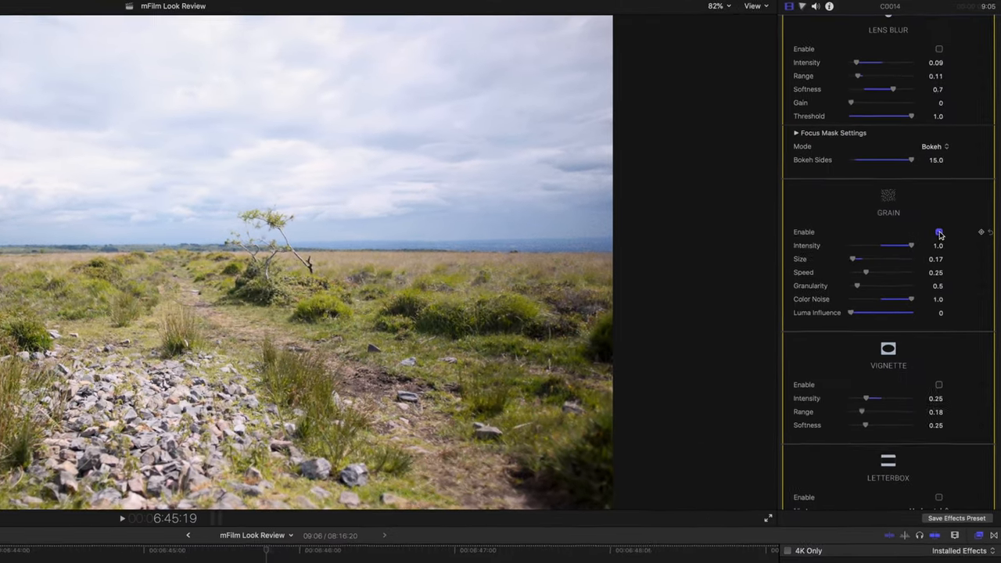
Step: Enable film grain and bring its intensity up to 1.0
{"action": "left_click", "coordinate": [938, 236]}
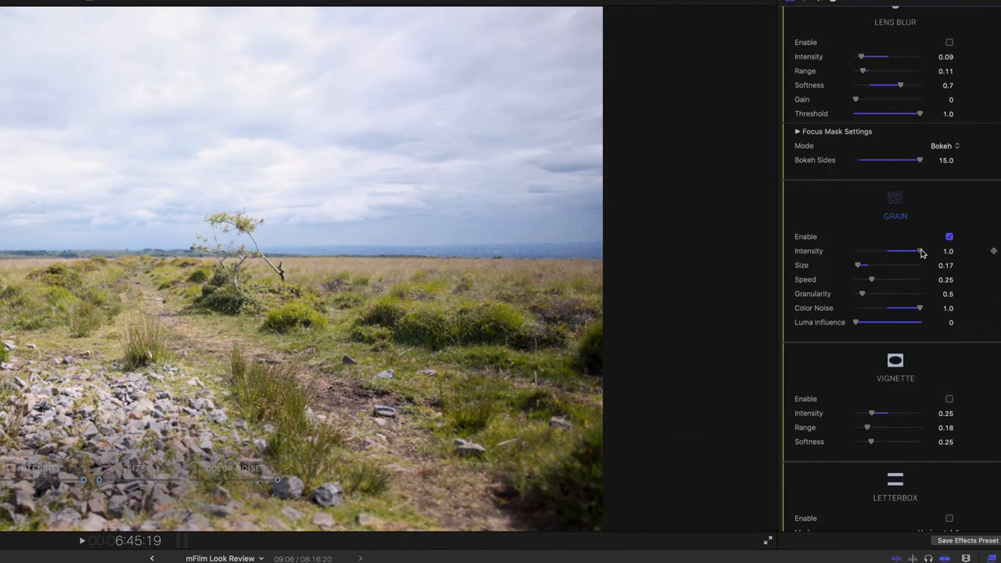
{"action": "left_click_drag", "start_coordinate": [918, 251], "coordinate": [855, 251]}
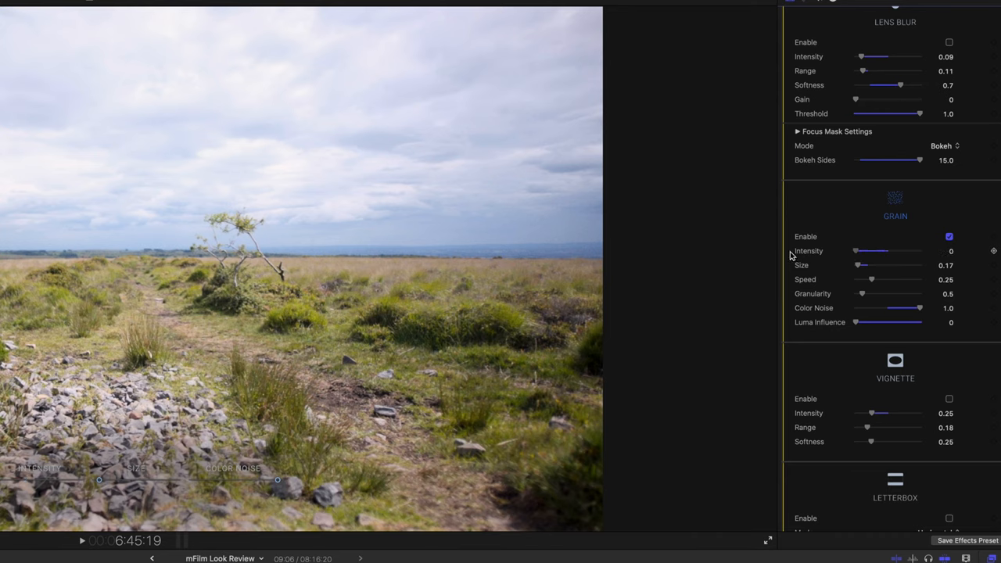
{"action": "left_click_drag", "start_coordinate": [855, 250], "coordinate": [906, 251]}
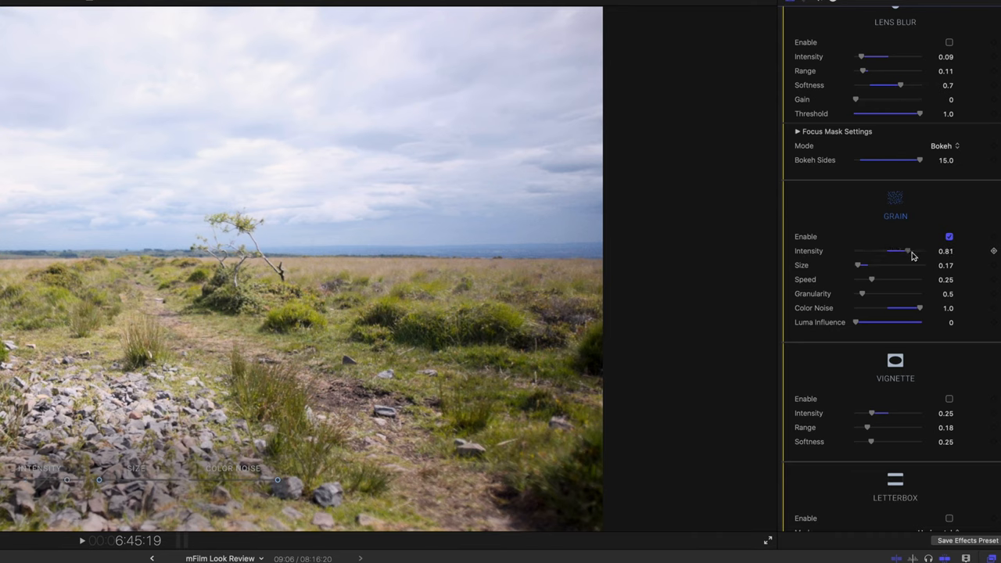
{"action": "left_click_drag", "start_coordinate": [906, 251], "coordinate": [920, 251]}
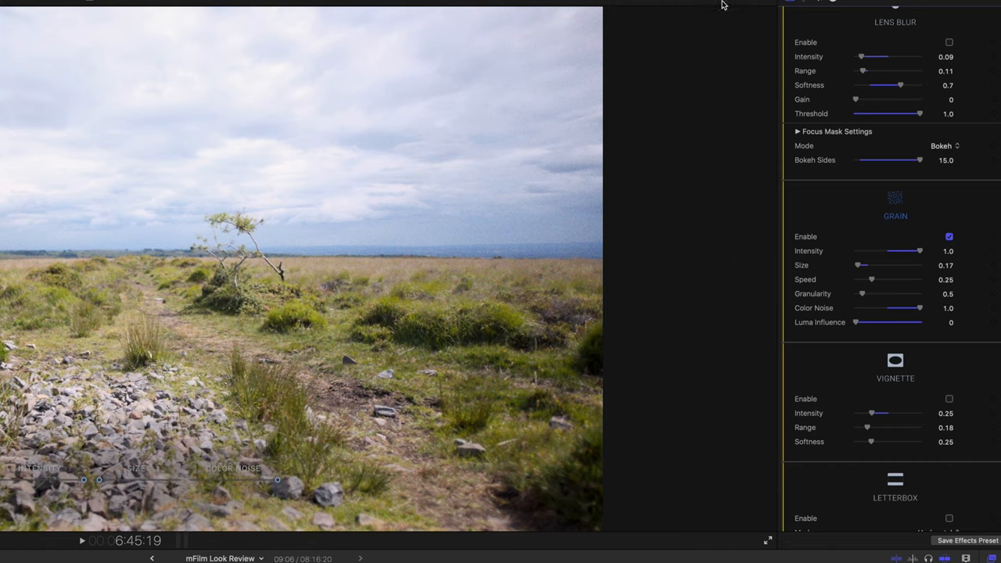
{"action": "mouse_move", "coordinate": [702, 125]}
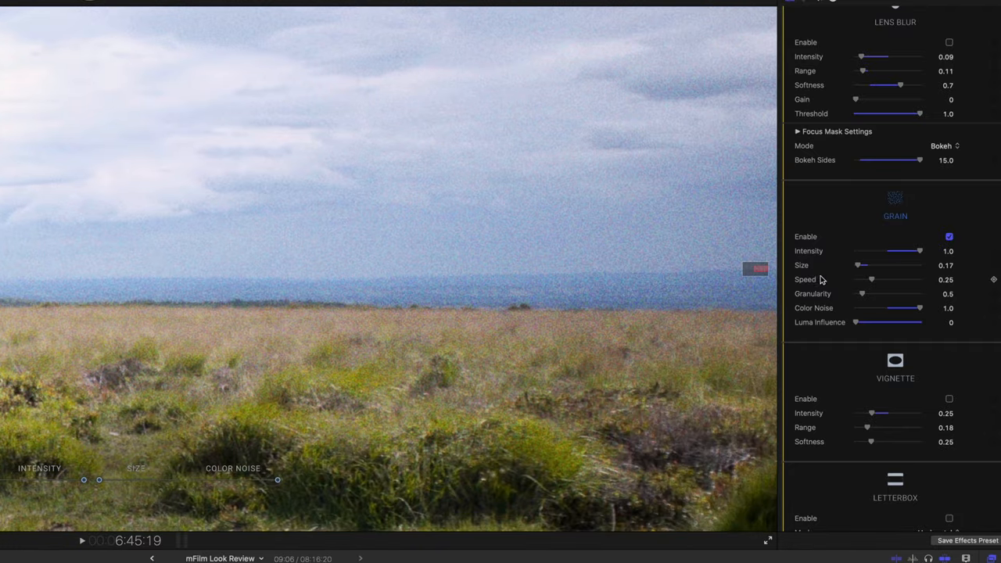
{"action": "left_click", "coordinate": [717, 9]}
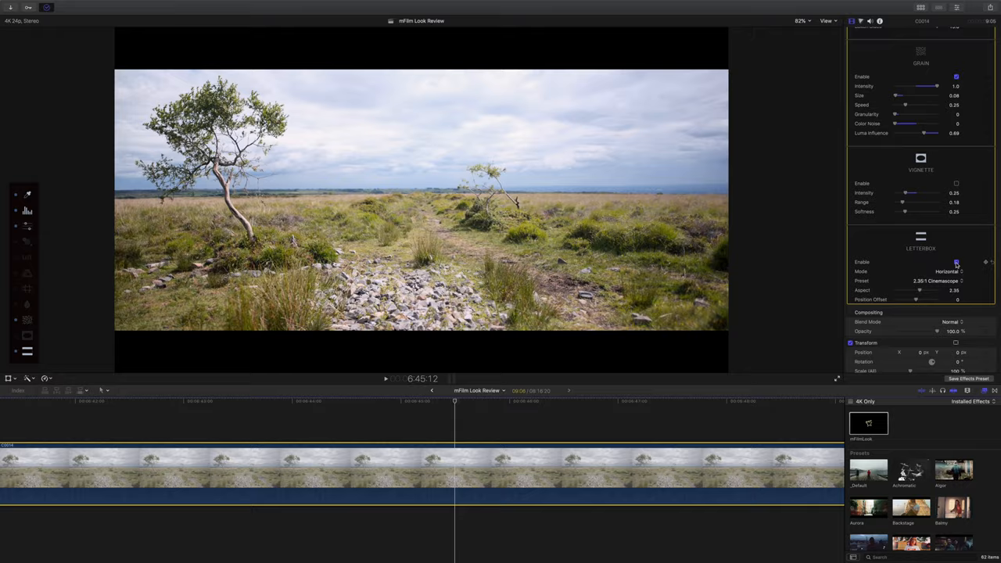
Step: Review the letterbox aspect-ratio presets, keeping 2.35:1 Cinemascope
{"action": "left_click", "coordinate": [943, 280]}
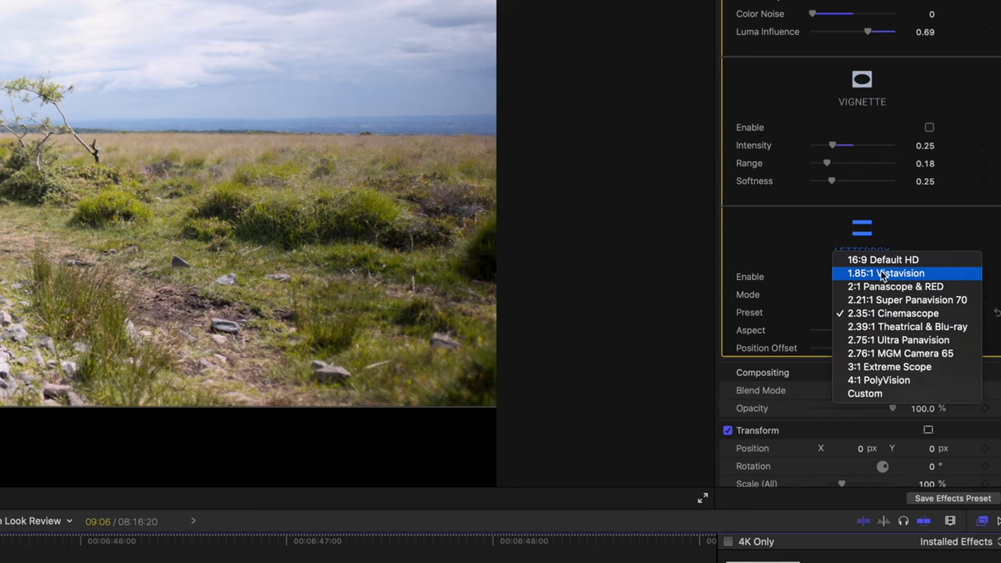
{"action": "mouse_move", "coordinate": [900, 352]}
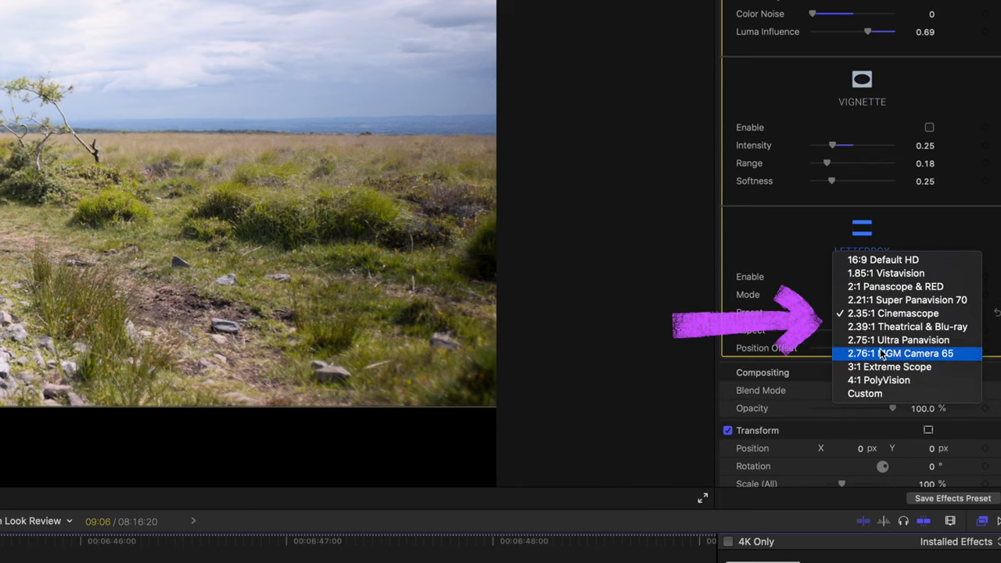
{"action": "mouse_move", "coordinate": [906, 299]}
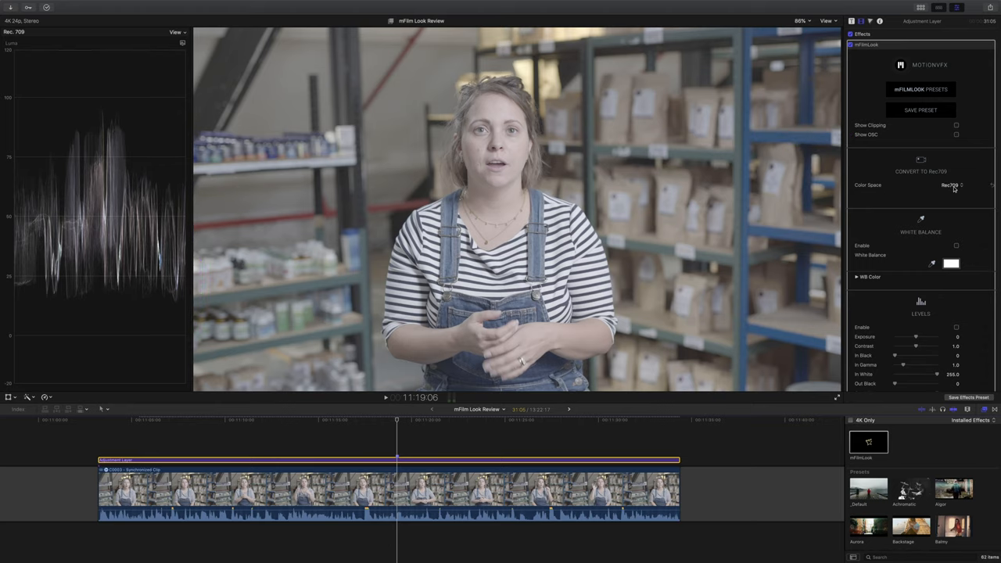
Step: Set the interview's source colour space to sLog2 v3 and sample a neutral spot for white balance
{"action": "left_click", "coordinate": [951, 184]}
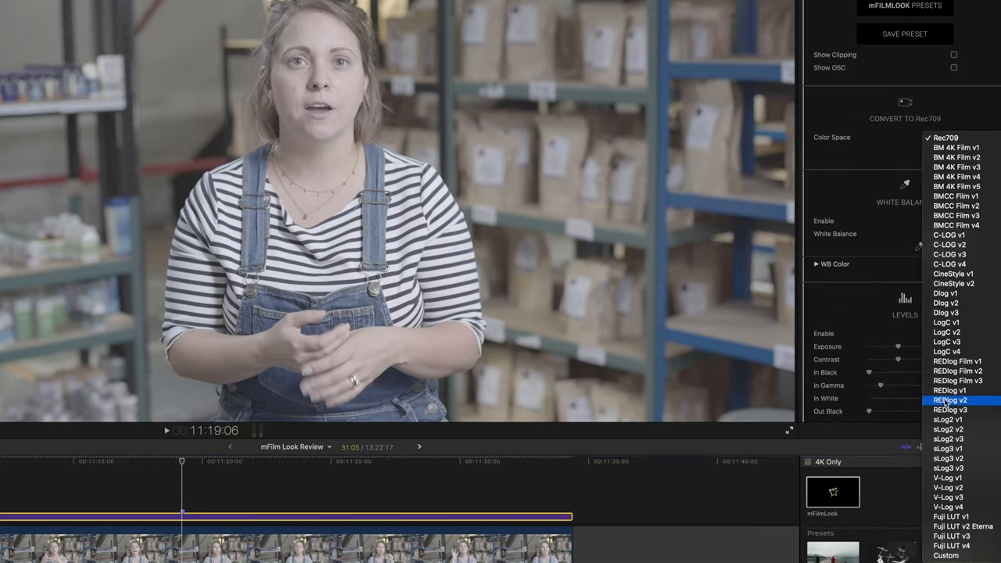
{"action": "left_click", "coordinate": [946, 419]}
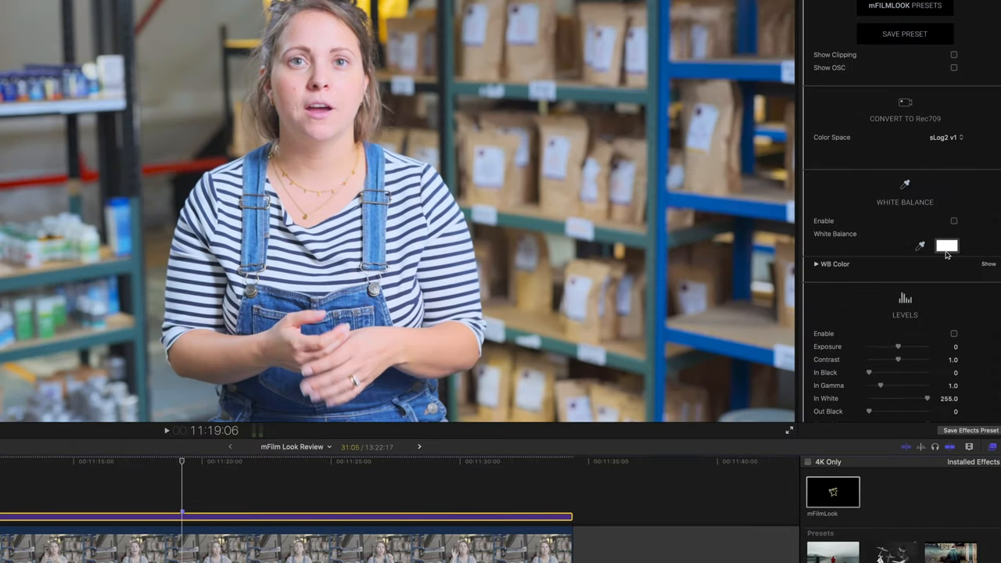
{"action": "left_click", "coordinate": [944, 137]}
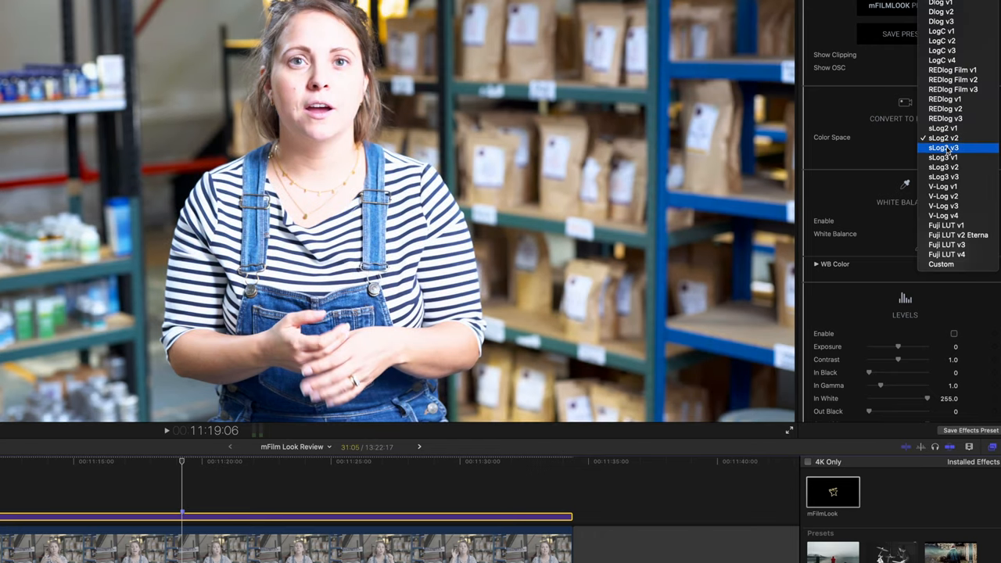
{"action": "left_click", "coordinate": [943, 147]}
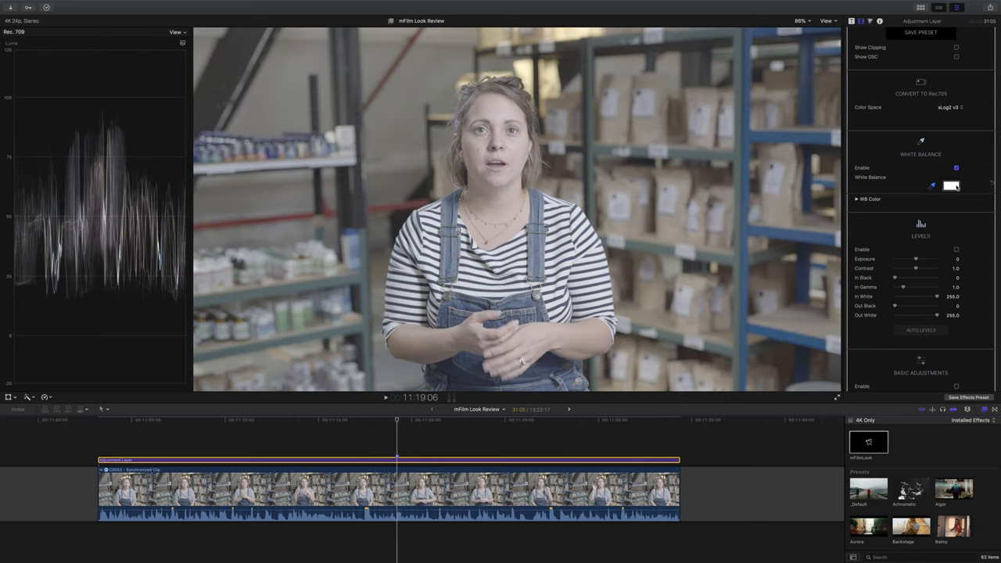
{"action": "left_click", "coordinate": [951, 186]}
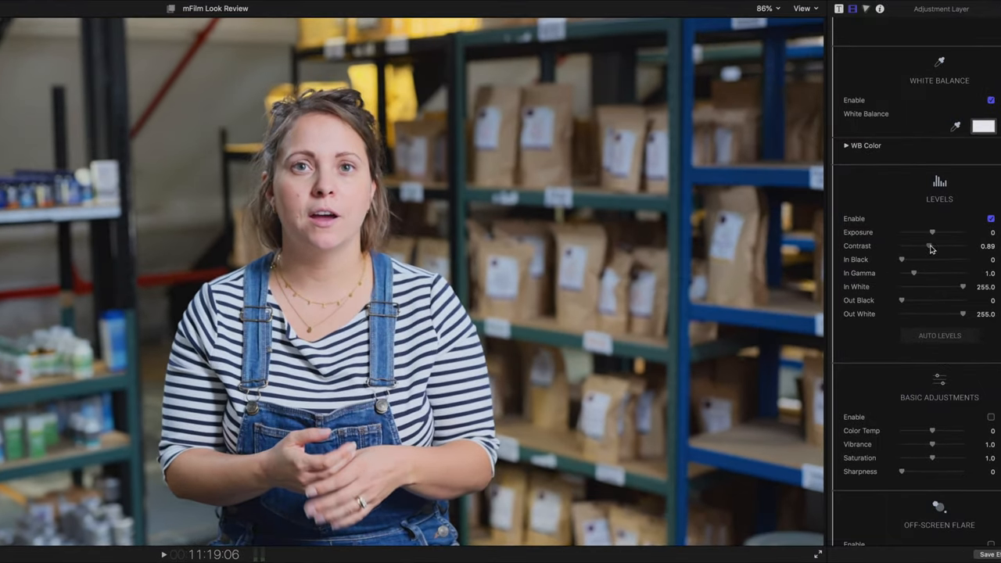
Step: Lower the interview's contrast to 0.85 and pull gamma down to about 0.74
{"action": "left_click_drag", "start_coordinate": [934, 245], "coordinate": [929, 246]}
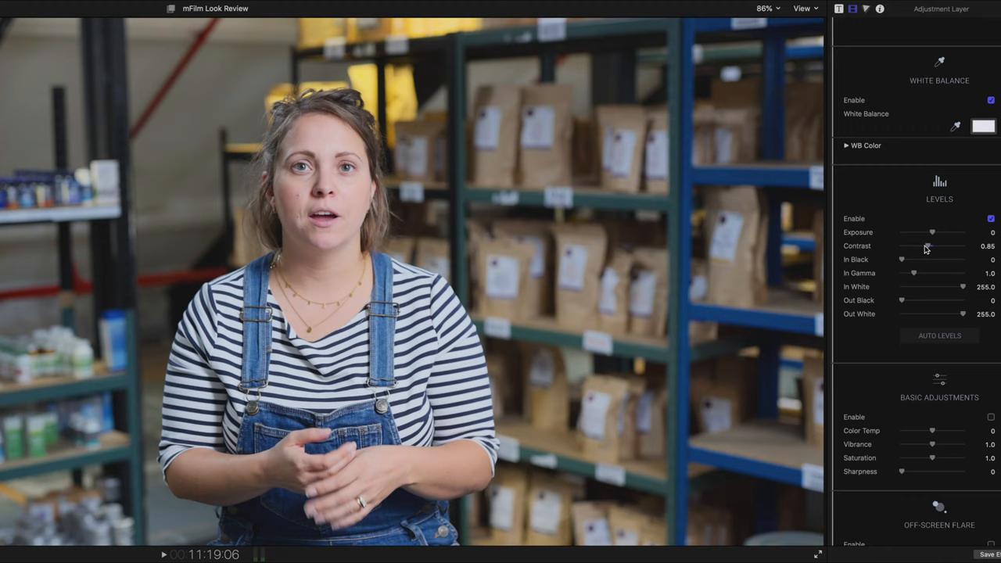
{"action": "mouse_move", "coordinate": [916, 276]}
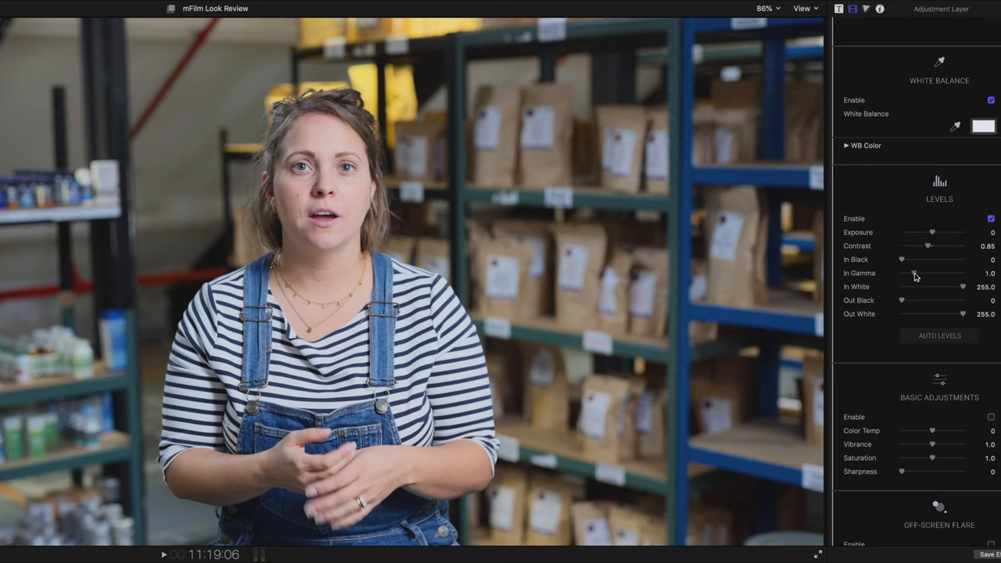
{"action": "left_click_drag", "start_coordinate": [938, 273], "coordinate": [915, 274]}
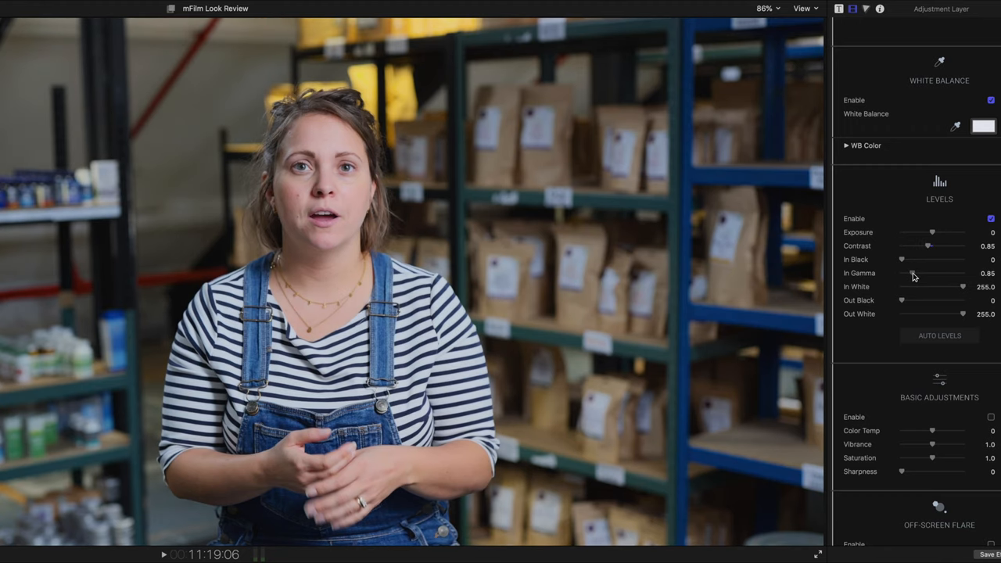
{"action": "left_click_drag", "start_coordinate": [916, 273], "coordinate": [911, 273]}
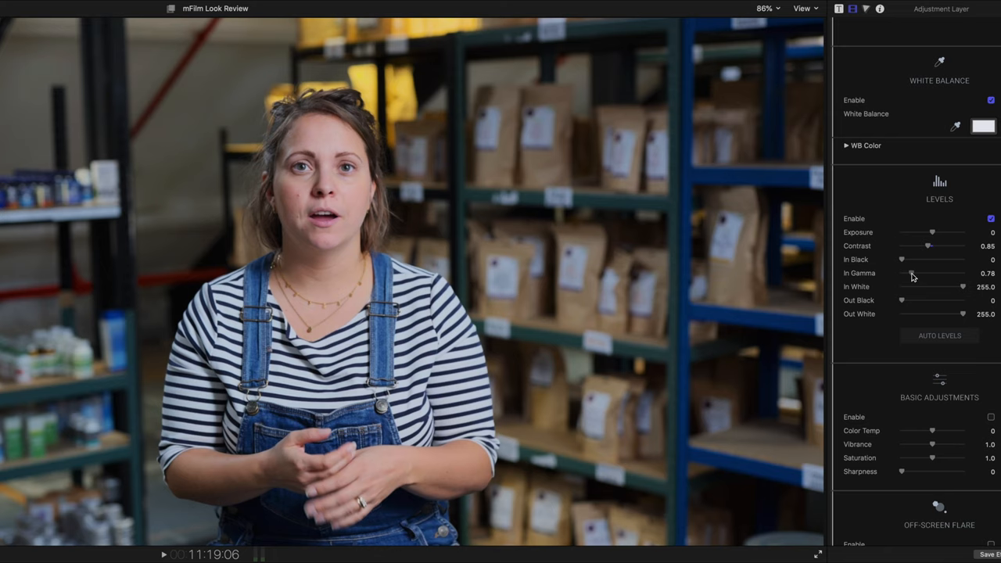
{"action": "left_click_drag", "start_coordinate": [915, 272], "coordinate": [911, 273]}
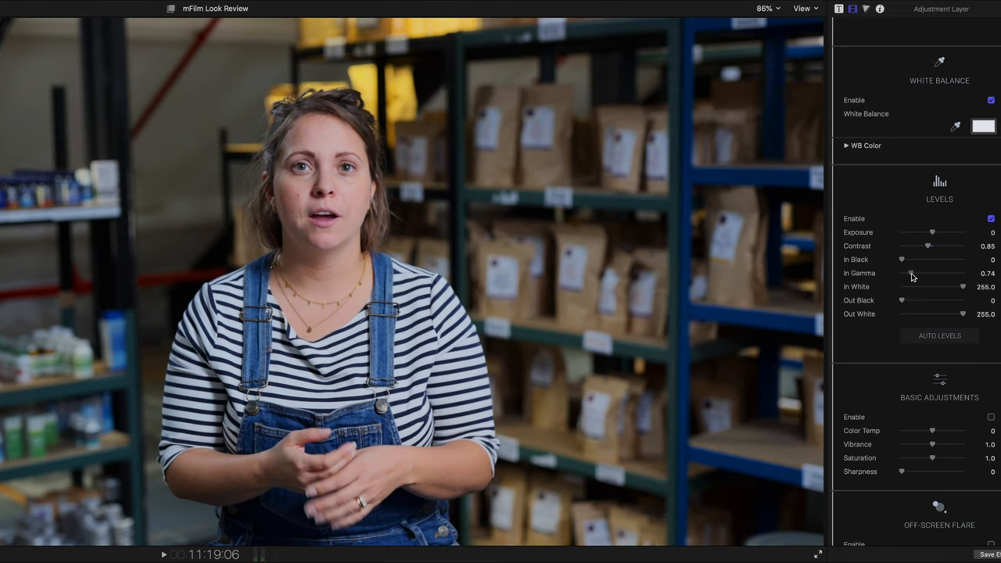
{"action": "left_click_drag", "start_coordinate": [914, 273], "coordinate": [911, 273]}
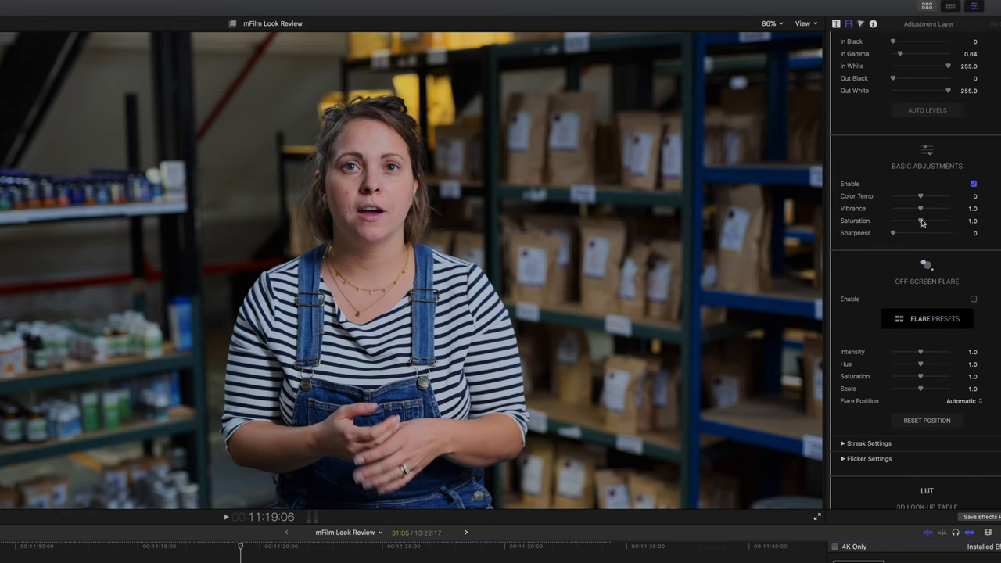
Step: Set saturation to 0.94 and vibrance to 0.93, then switch on the 3D LUT
{"action": "left_click_drag", "start_coordinate": [923, 221], "coordinate": [919, 220]}
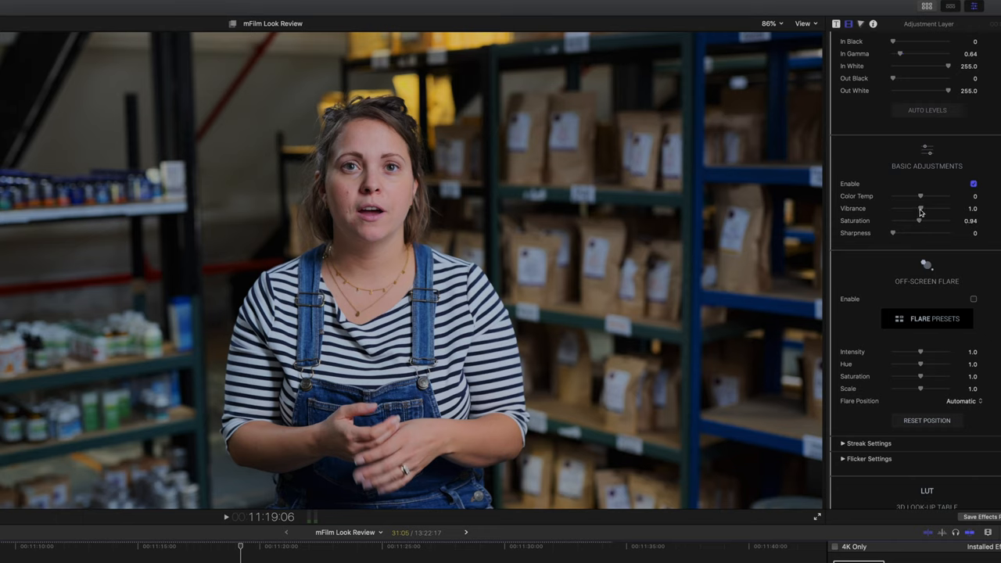
{"action": "left_click_drag", "start_coordinate": [922, 208], "coordinate": [918, 209]}
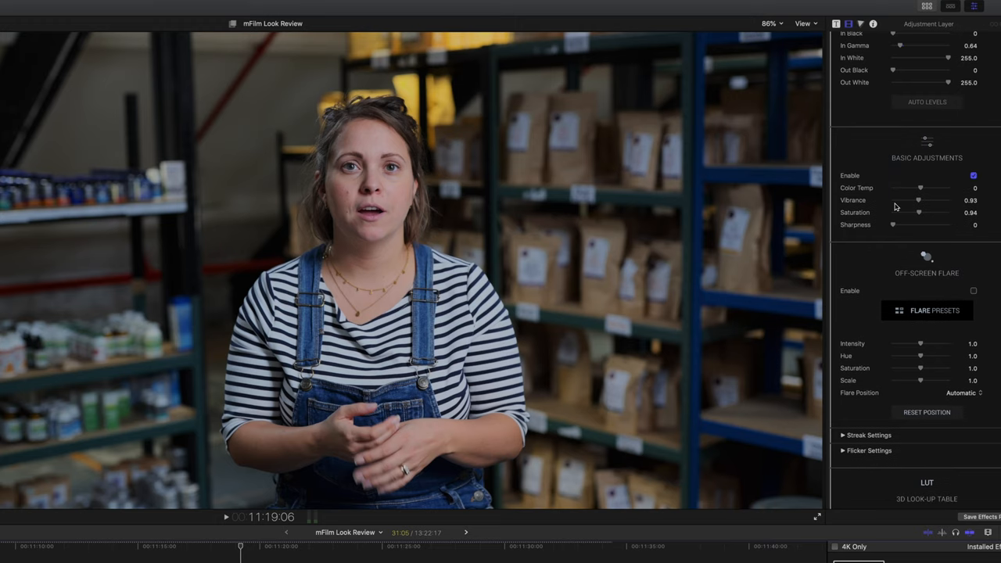
{"action": "scroll", "scroll_direction": "down", "scroll_amount": 3}
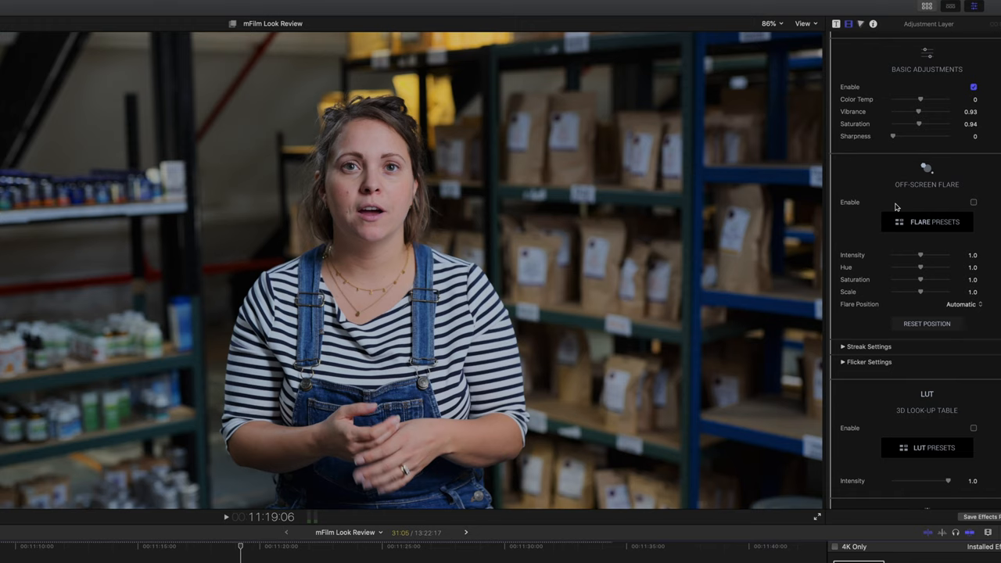
{"action": "scroll", "scroll_direction": "down", "scroll_amount": 3}
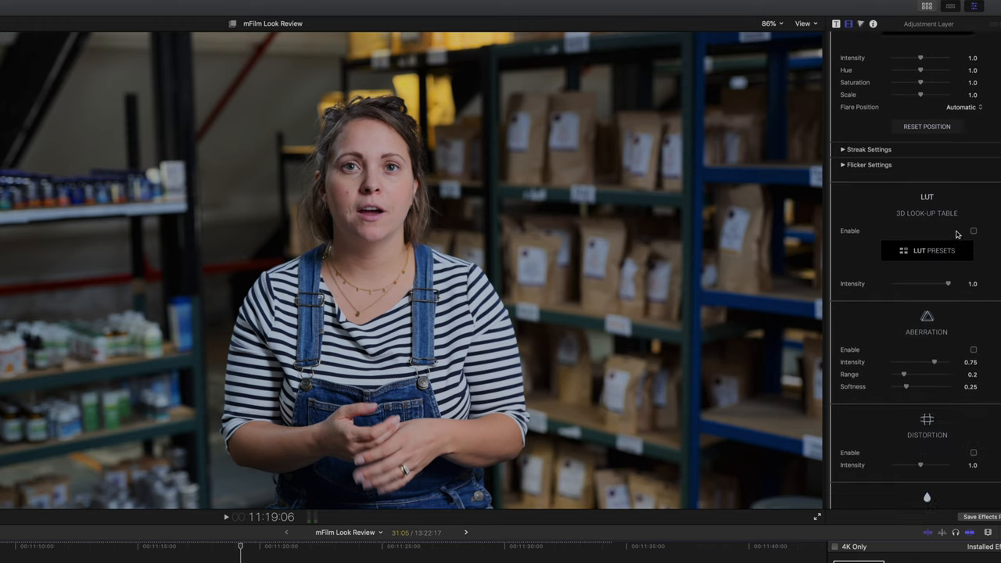
{"action": "scroll", "scroll_direction": "down", "scroll_amount": 3}
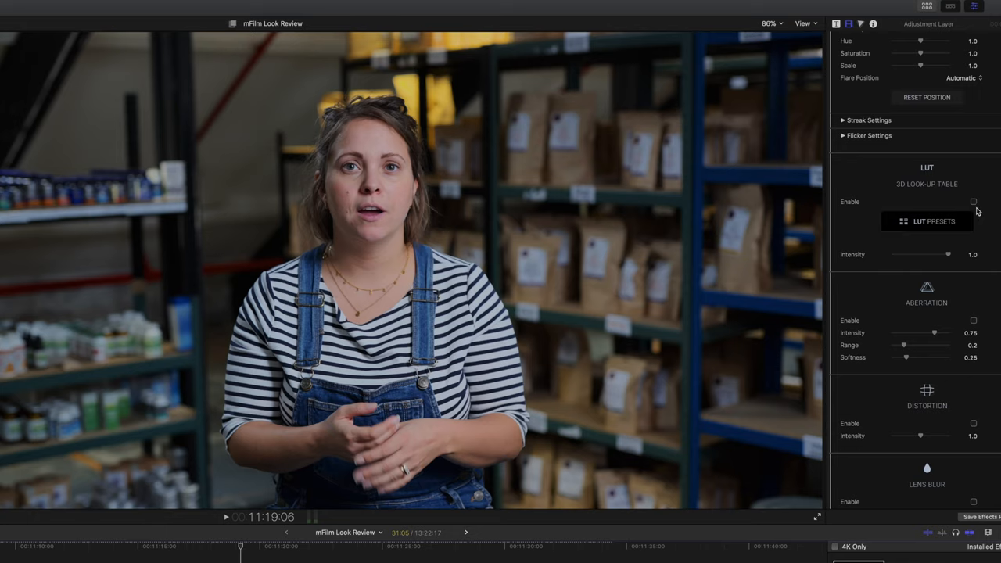
{"action": "left_click", "coordinate": [926, 221]}
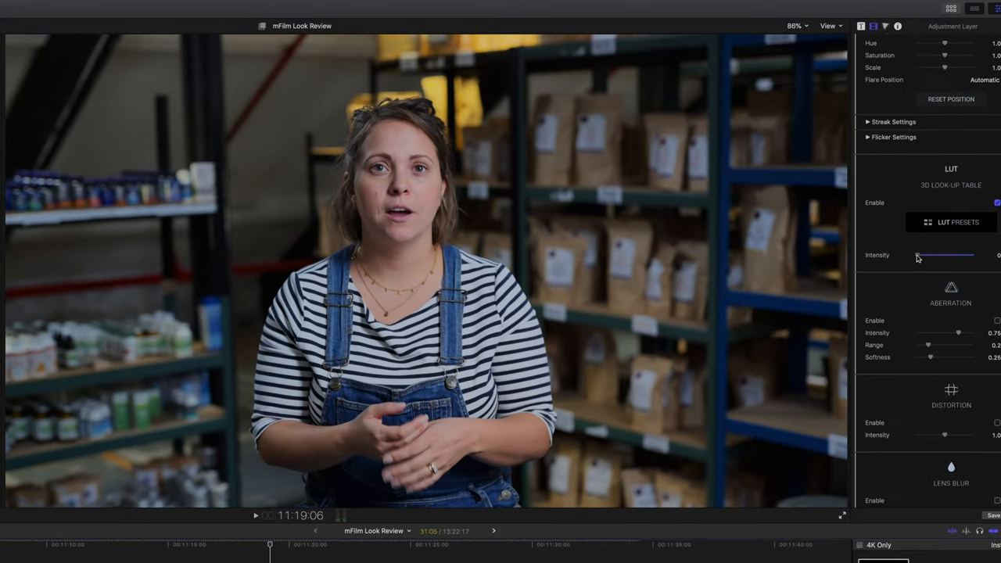
Step: Bring the interview's LUT intensity from zero up to about 0.5
{"action": "left_click_drag", "start_coordinate": [914, 255], "coordinate": [950, 255]}
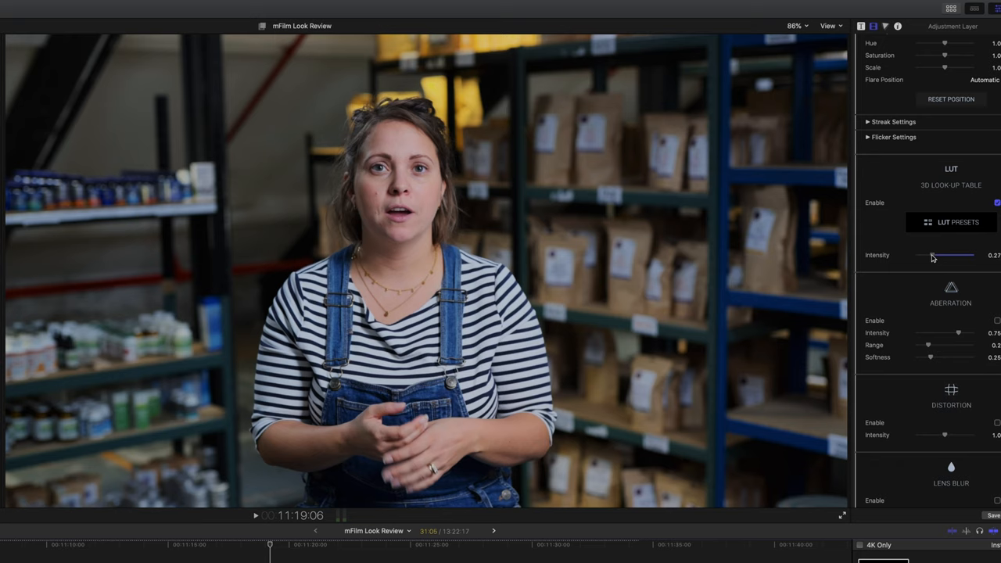
{"action": "left_click_drag", "start_coordinate": [932, 255], "coordinate": [938, 255]}
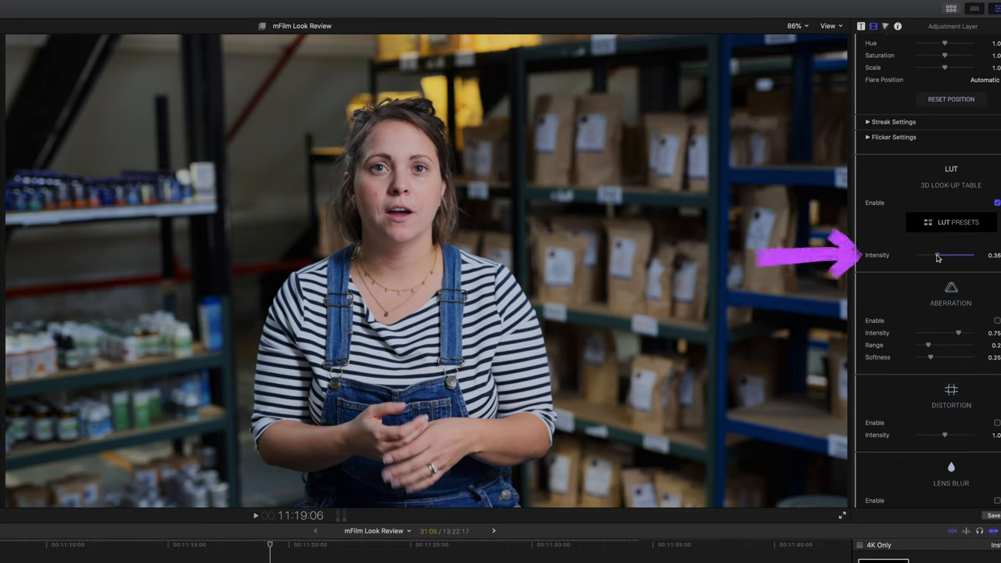
{"action": "left_click_drag", "start_coordinate": [938, 255], "coordinate": [952, 255]}
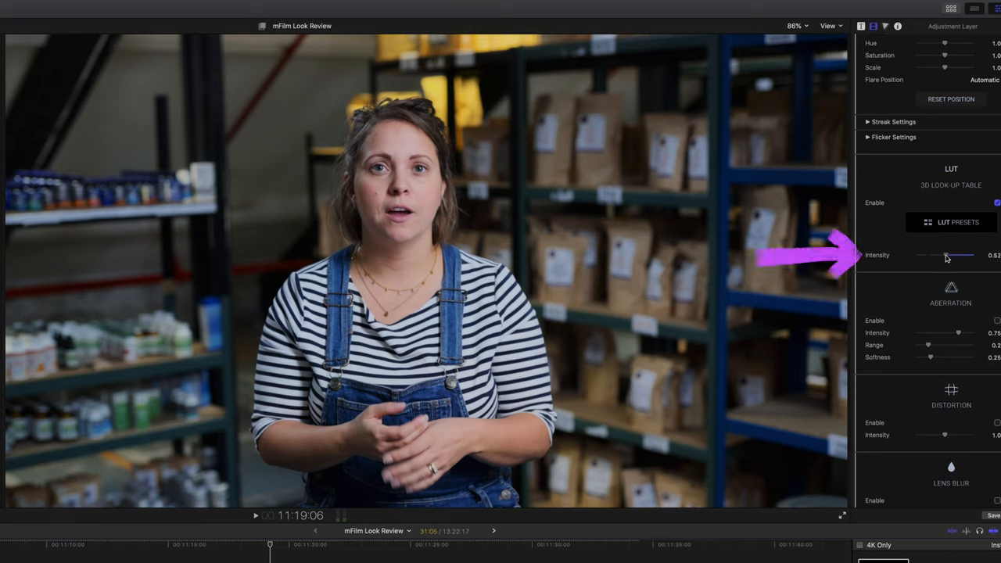
{"action": "left_click_drag", "start_coordinate": [922, 256], "coordinate": [957, 256]}
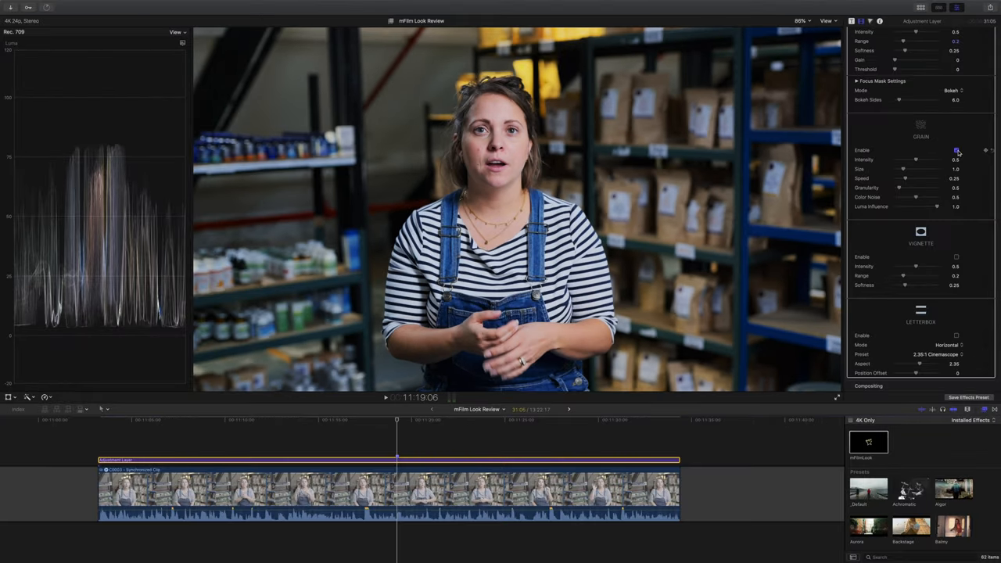
Step: Enable film grain on the interview and magnify the viewer to inspect it
{"action": "left_click", "coordinate": [955, 150]}
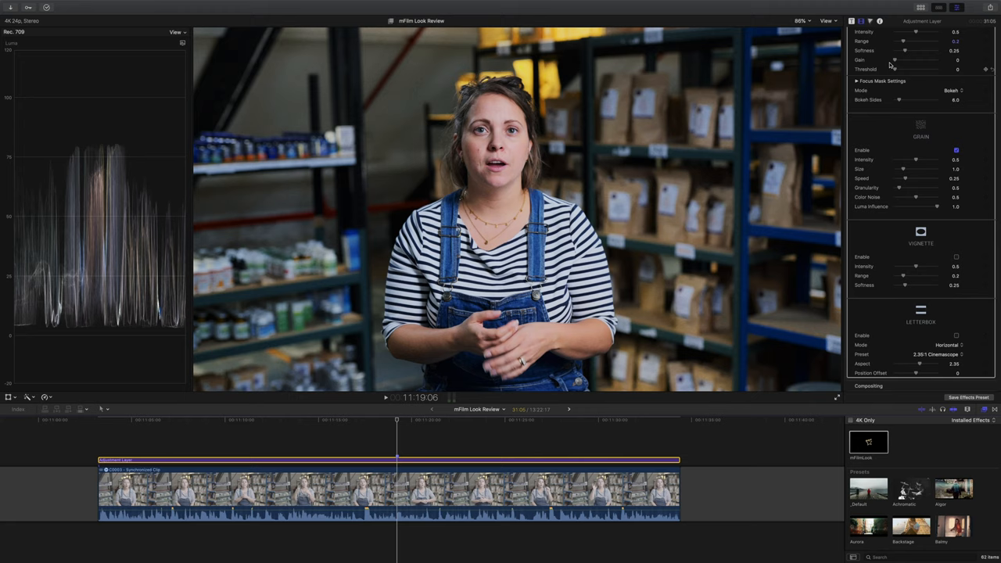
{"action": "left_click", "coordinate": [824, 21]}
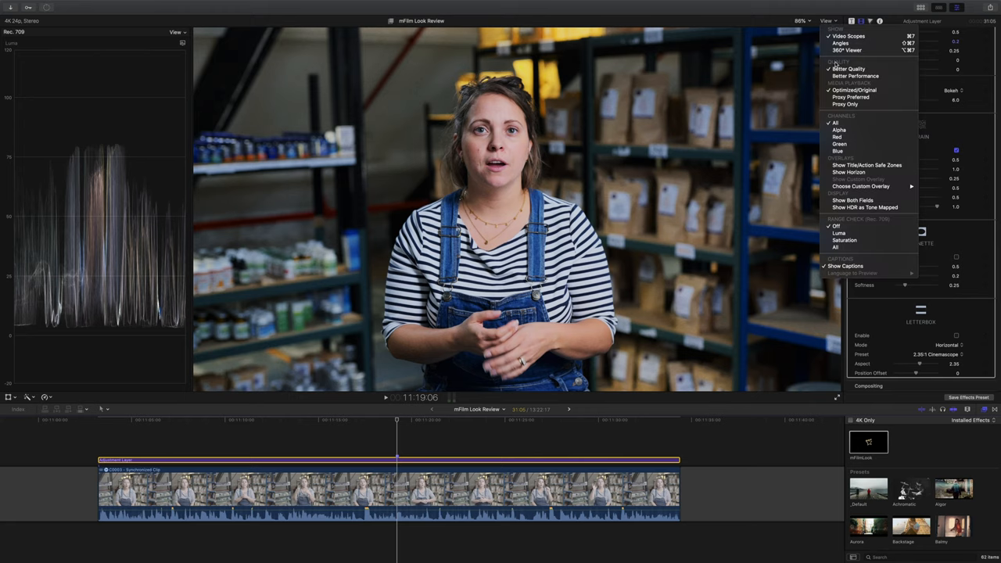
{"action": "left_click", "coordinate": [797, 20]}
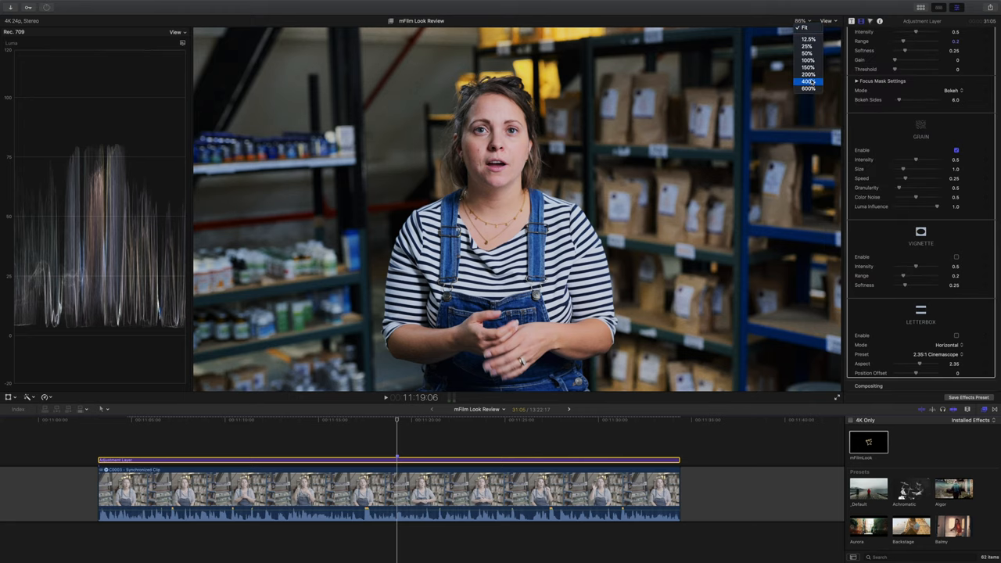
{"action": "left_click", "coordinate": [807, 81]}
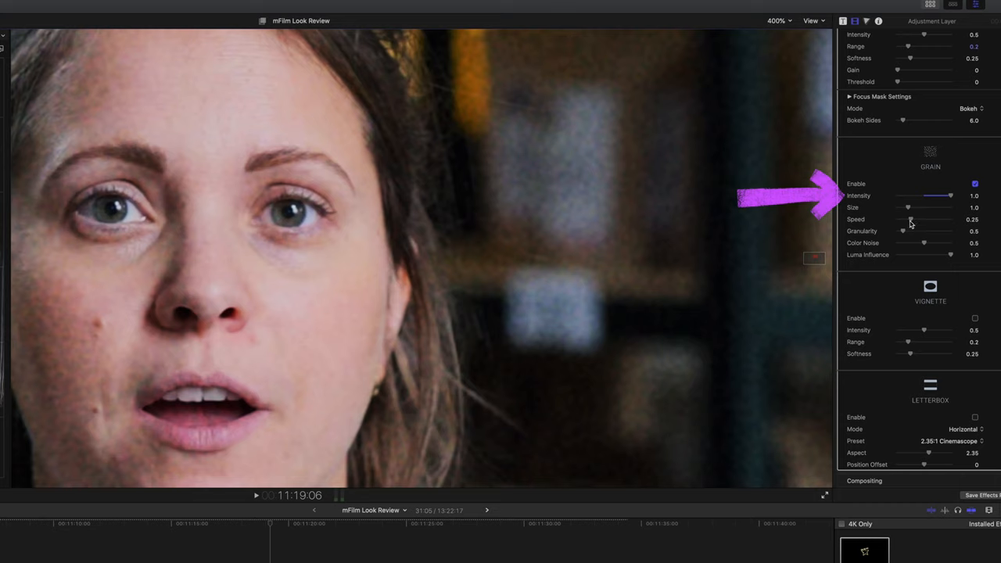
Step: Adjust the grain granularity and texture so it reads coarser across her face
{"action": "left_click_drag", "start_coordinate": [902, 232], "coordinate": [911, 231]}
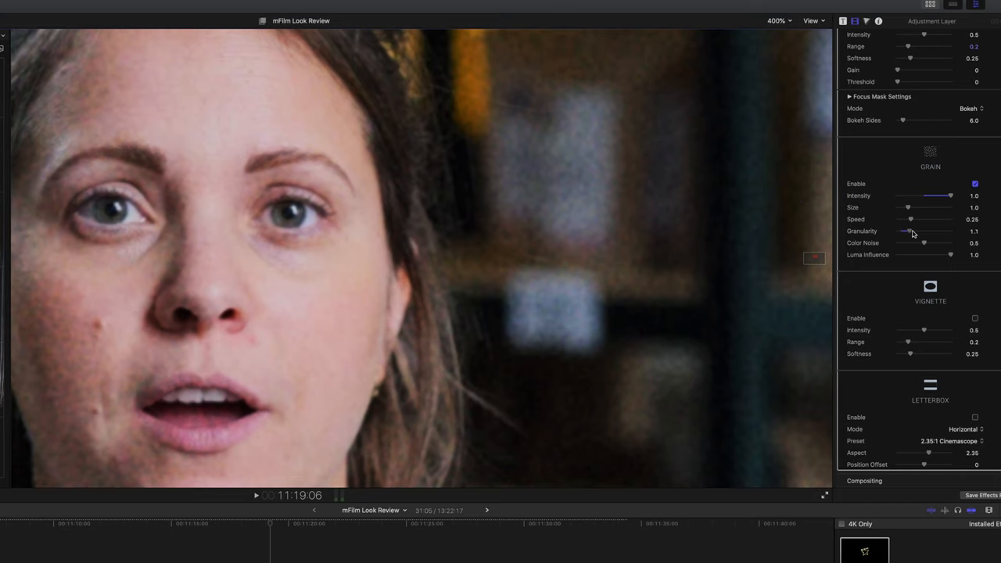
{"action": "left_click_drag", "start_coordinate": [907, 230], "coordinate": [950, 231]}
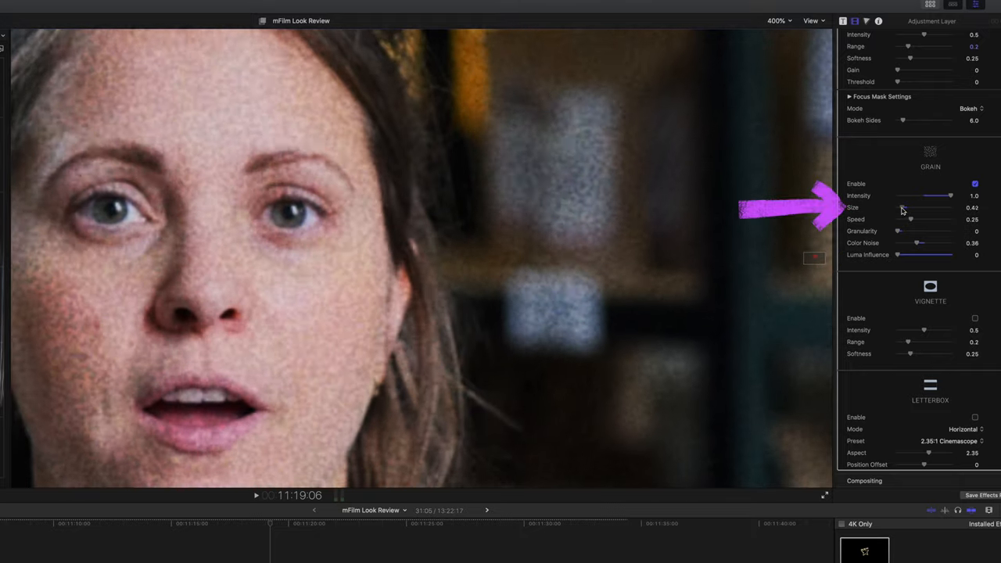
Step: Shrink grain size to 0 and raise luma influence to 1.0
{"action": "left_click_drag", "start_coordinate": [942, 207], "coordinate": [898, 207]}
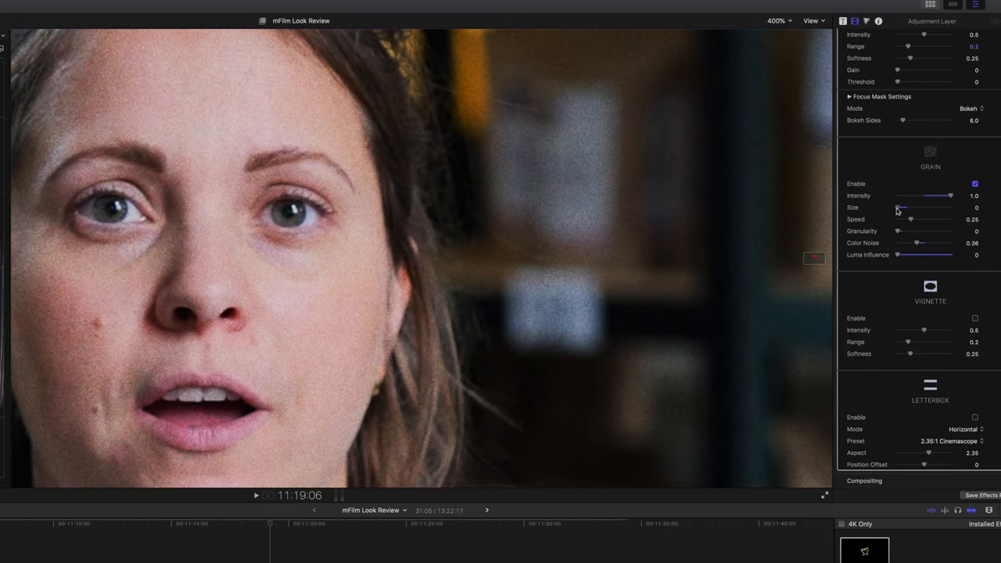
{"action": "mouse_move", "coordinate": [913, 241]}
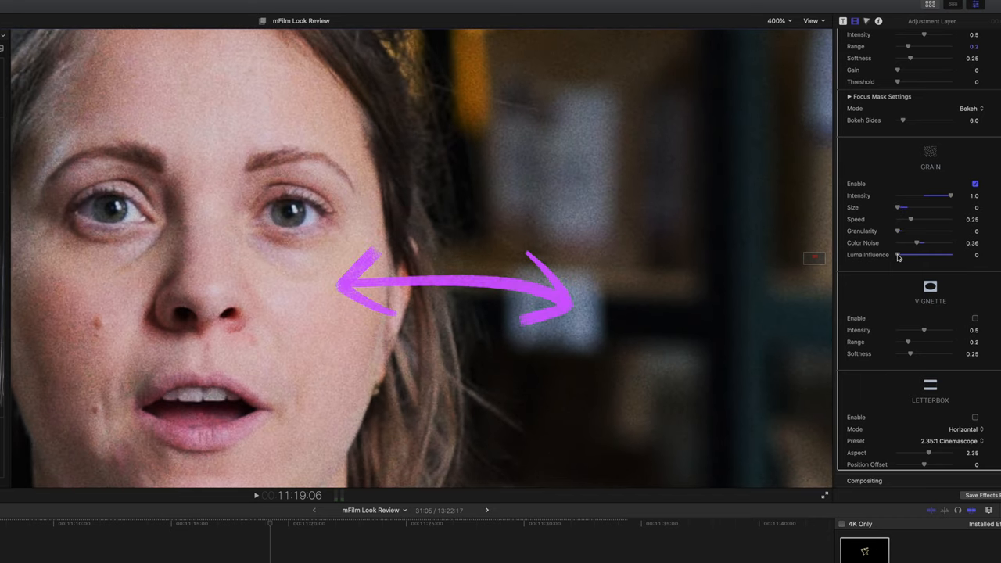
{"action": "left_click_drag", "start_coordinate": [897, 255], "coordinate": [926, 255]}
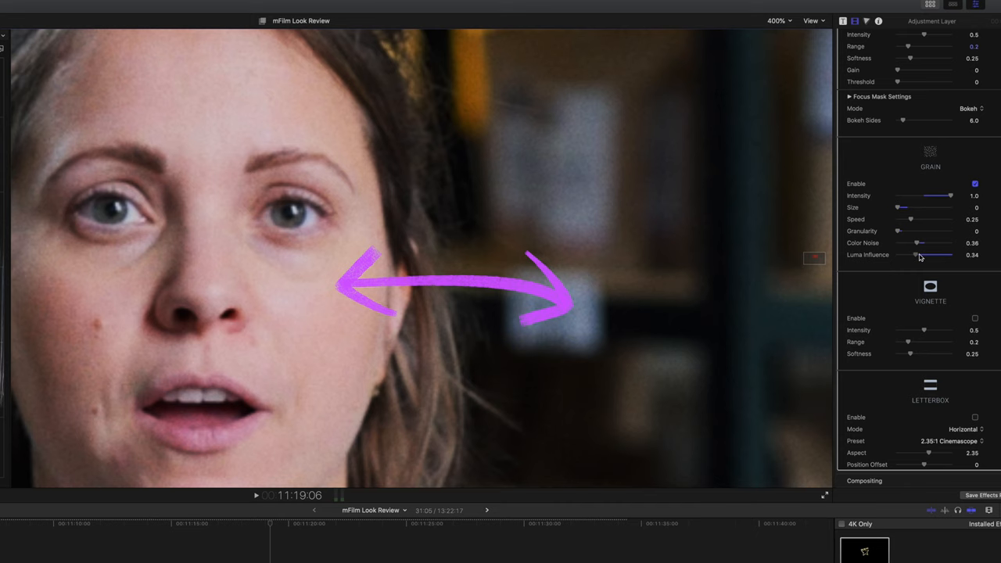
{"action": "left_click_drag", "start_coordinate": [936, 255], "coordinate": [950, 255]}
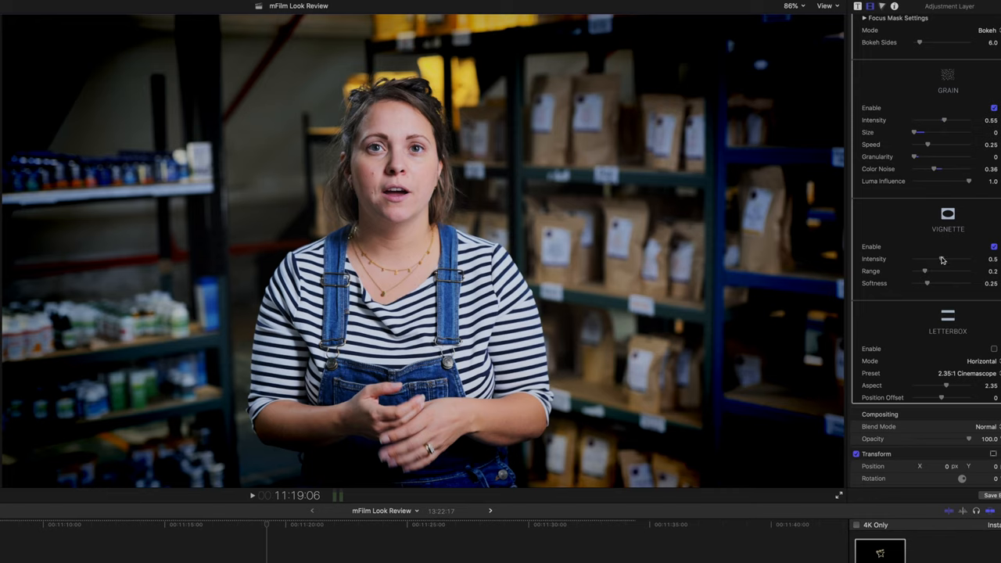
Step: Drop the interview's vignette intensity to zero, then set a slight strength
{"action": "left_click_drag", "start_coordinate": [942, 259], "coordinate": [910, 259]}
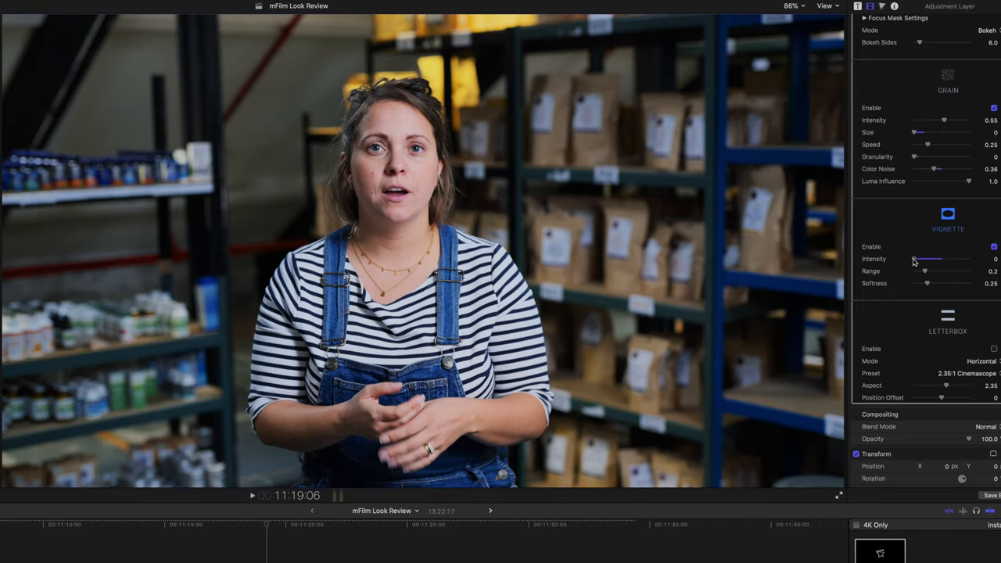
{"action": "left_click_drag", "start_coordinate": [926, 259], "coordinate": [921, 259]}
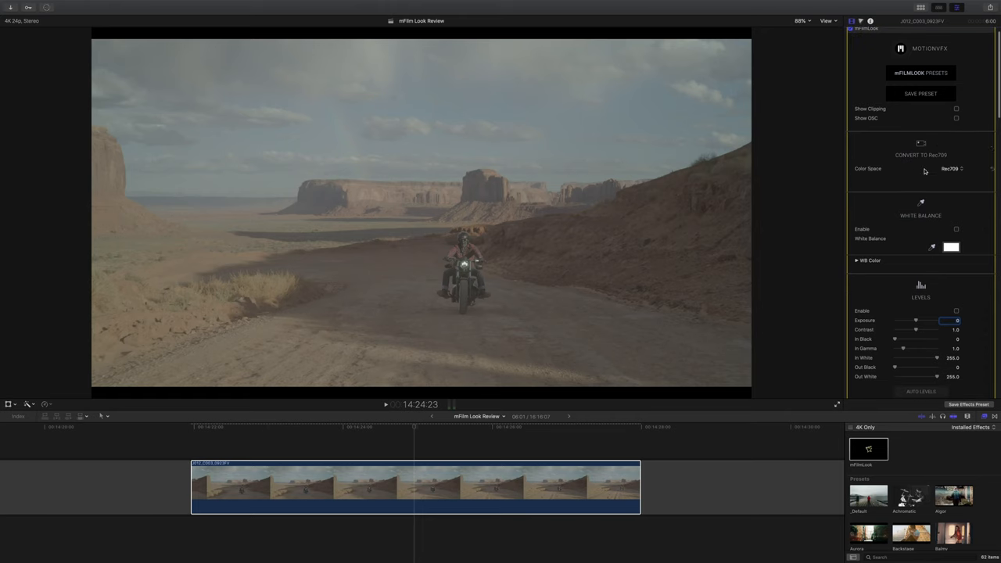
Step: Convert the motorcycle shot from the camera's log profile to Rec709 and adjust its black level
{"action": "left_click", "coordinate": [949, 168]}
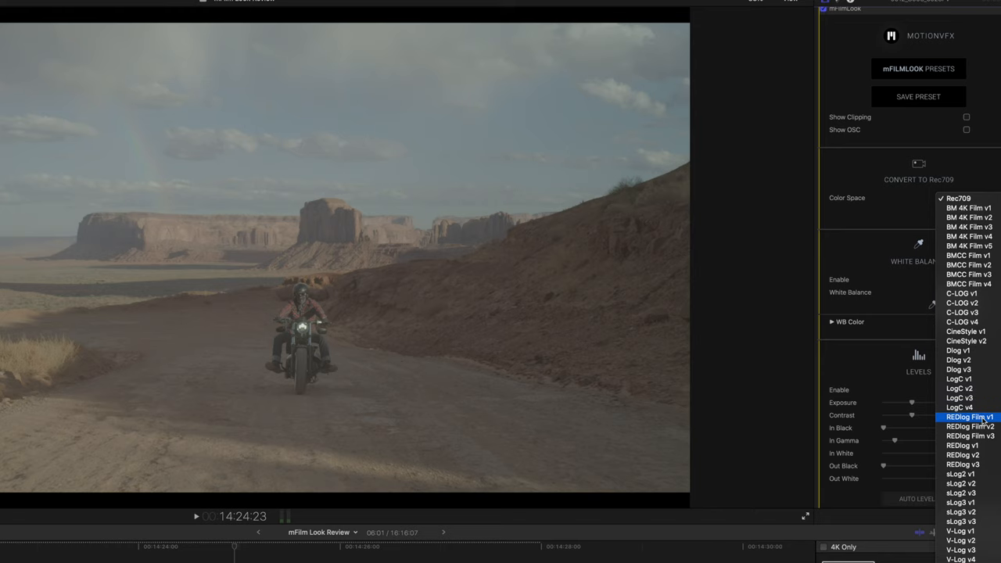
{"action": "left_click", "coordinate": [969, 416]}
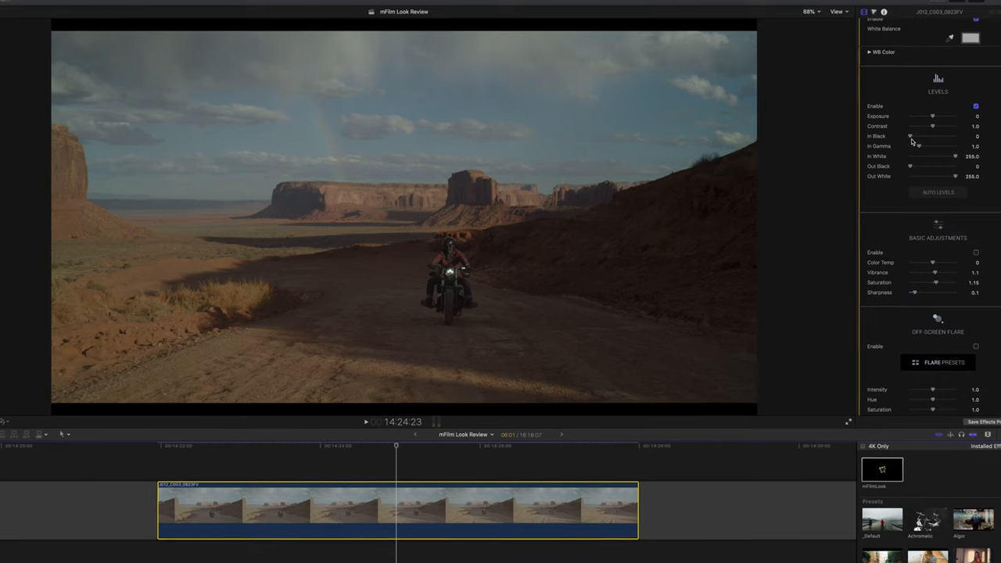
{"action": "left_click_drag", "start_coordinate": [915, 146], "coordinate": [926, 146]}
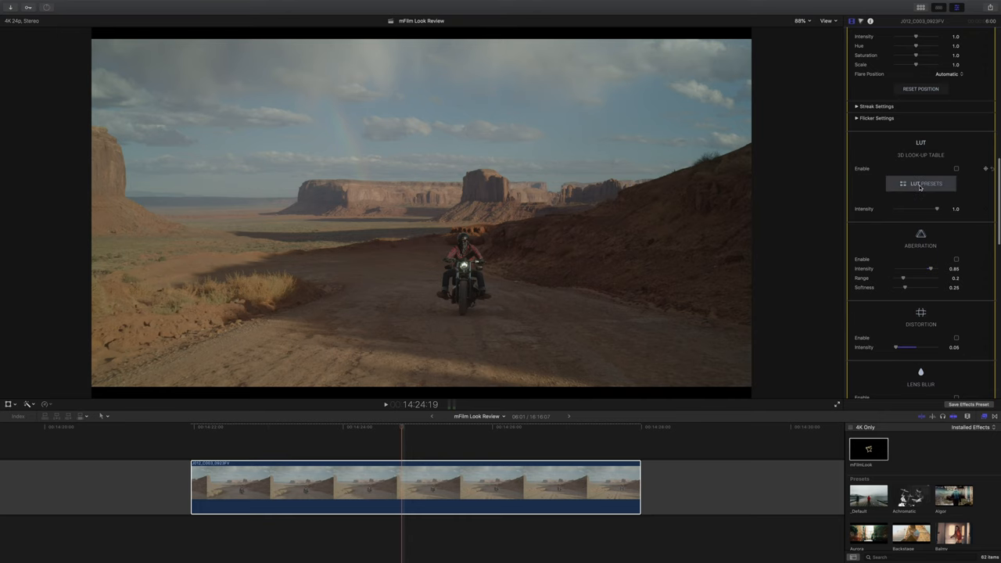
Step: Browse the LUT preset gallery for a warmer-rock, bluer-sky look
{"action": "left_click", "coordinate": [921, 183]}
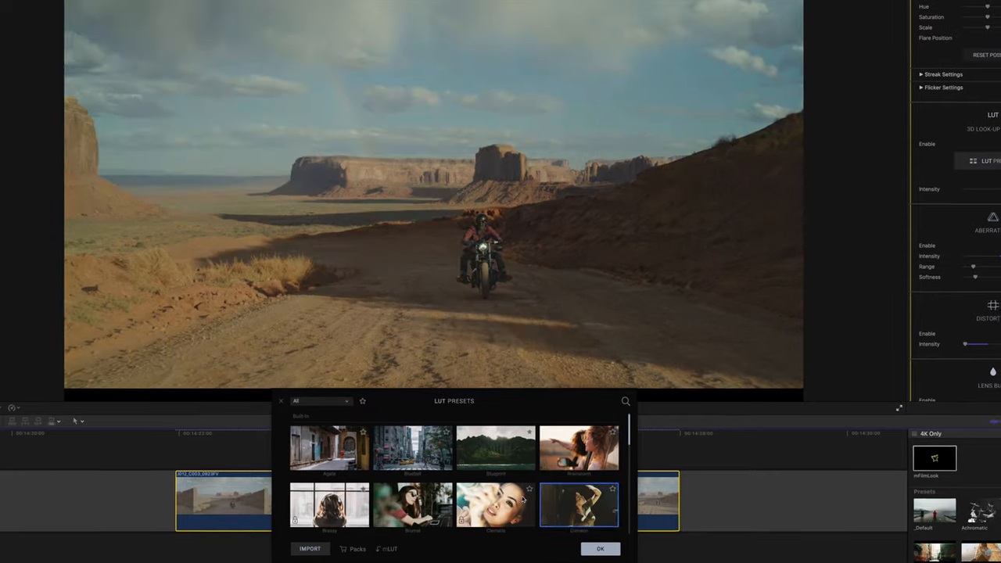
{"action": "scroll", "scroll_direction": "down", "scroll_amount": 3}
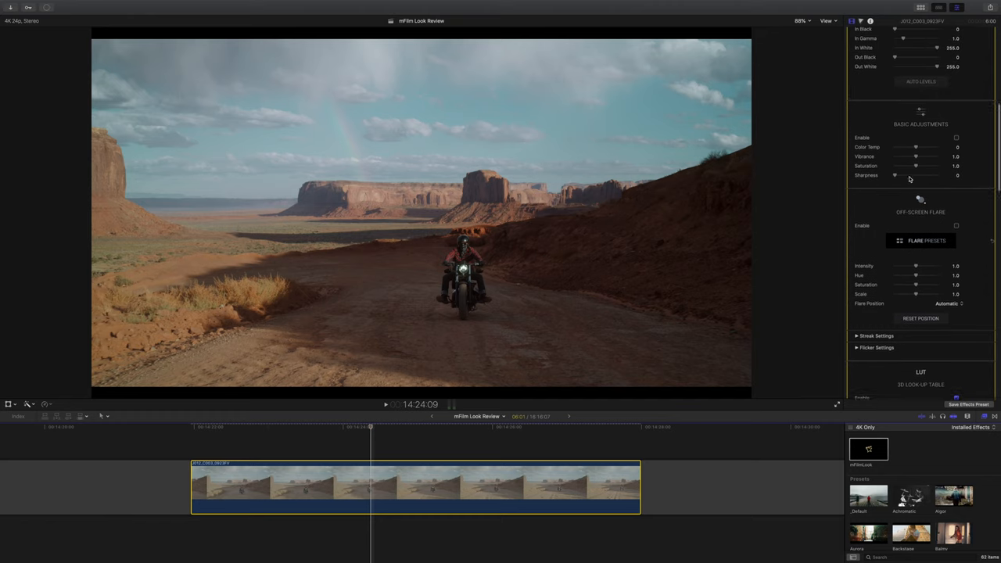
Step: Enable basic adjustments and shift the motorcycle shot's colour temperature cooler
{"action": "left_click", "coordinate": [957, 139]}
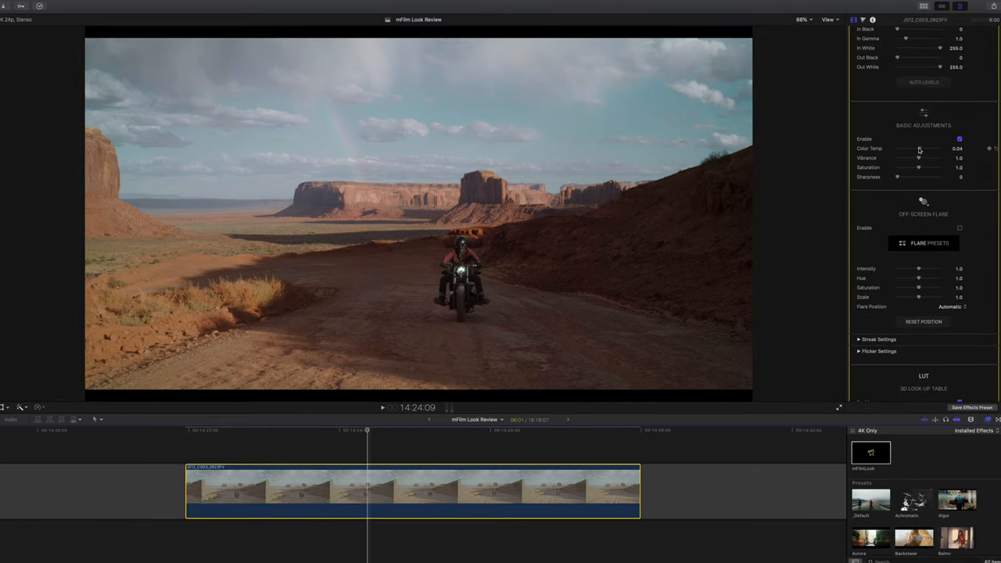
{"action": "left_click_drag", "start_coordinate": [918, 149], "coordinate": [934, 177]}
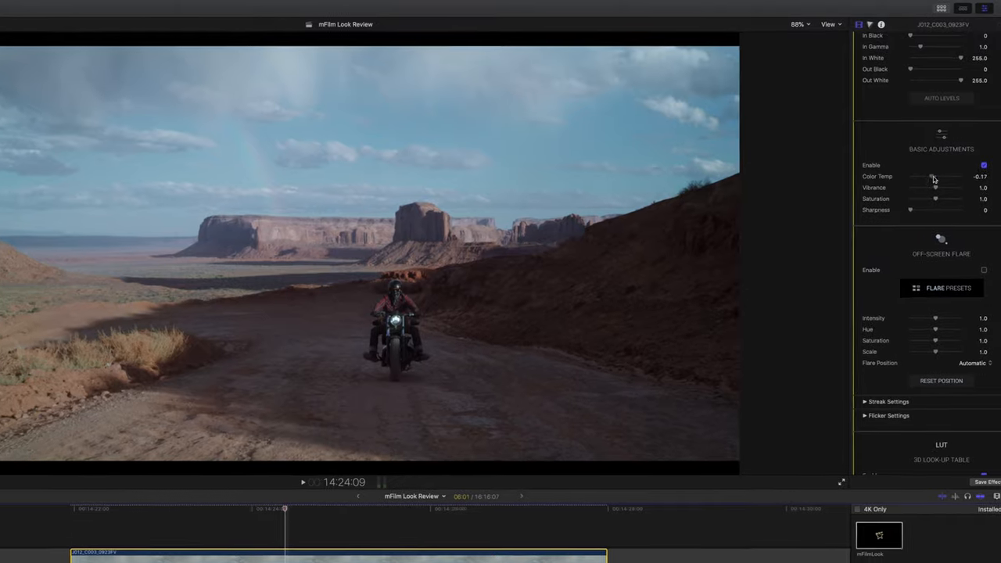
{"action": "left_click_drag", "start_coordinate": [930, 179], "coordinate": [946, 180]}
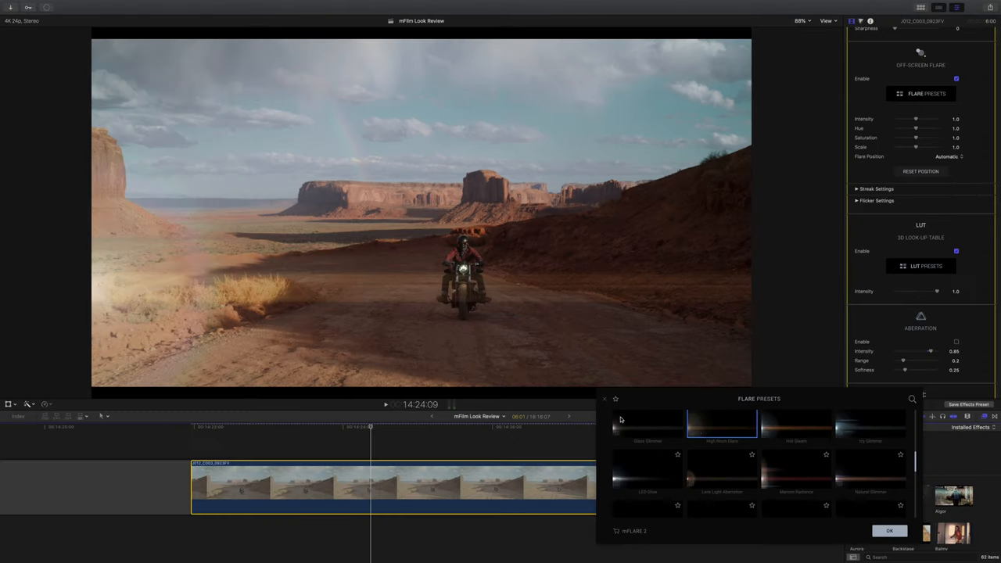
{"action": "mouse_move", "coordinate": [608, 402]}
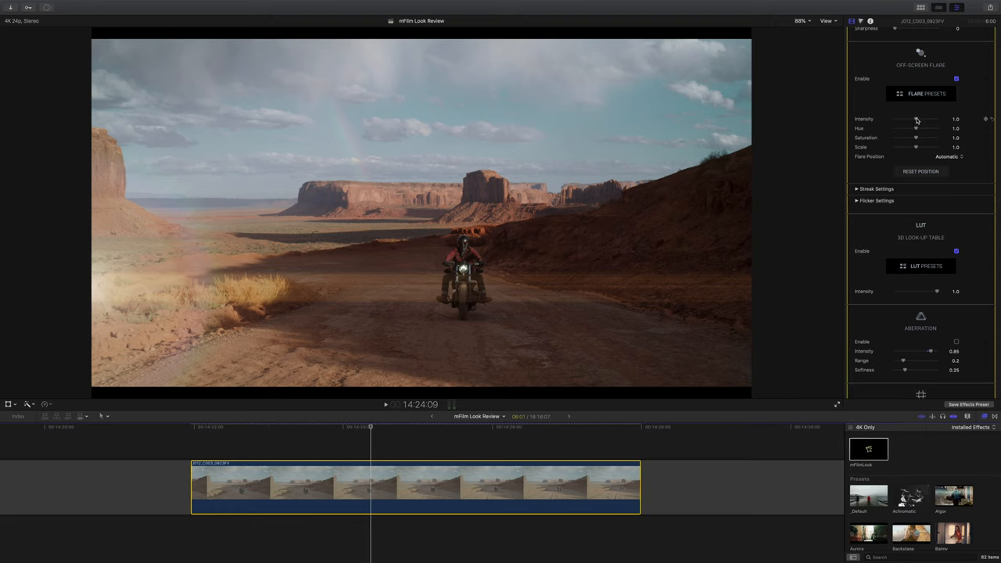
Step: Lower the off-screen flare's intensity on the motorcycle shot
{"action": "left_click_drag", "start_coordinate": [931, 128], "coordinate": [905, 128]}
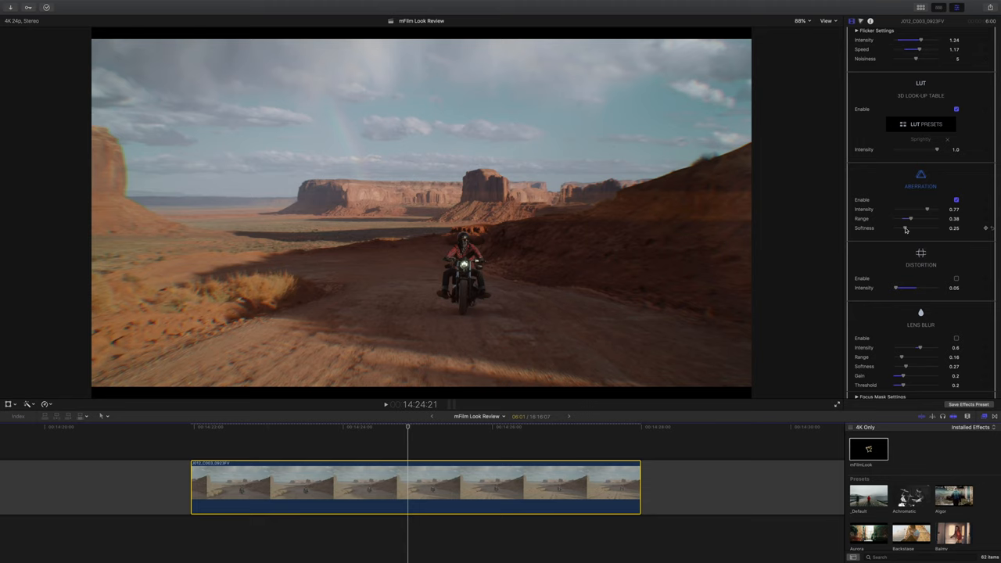
Step: Set aberration softness, toggle grain luma influence off and back to full, and fine-tune the grain
{"action": "left_click_drag", "start_coordinate": [909, 229], "coordinate": [899, 229]}
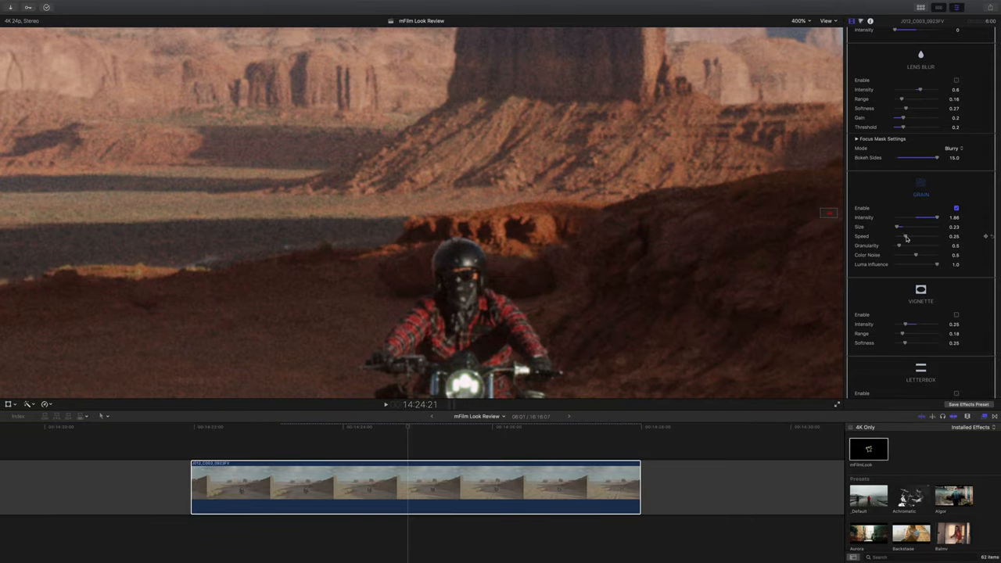
{"action": "mouse_move", "coordinate": [936, 224]}
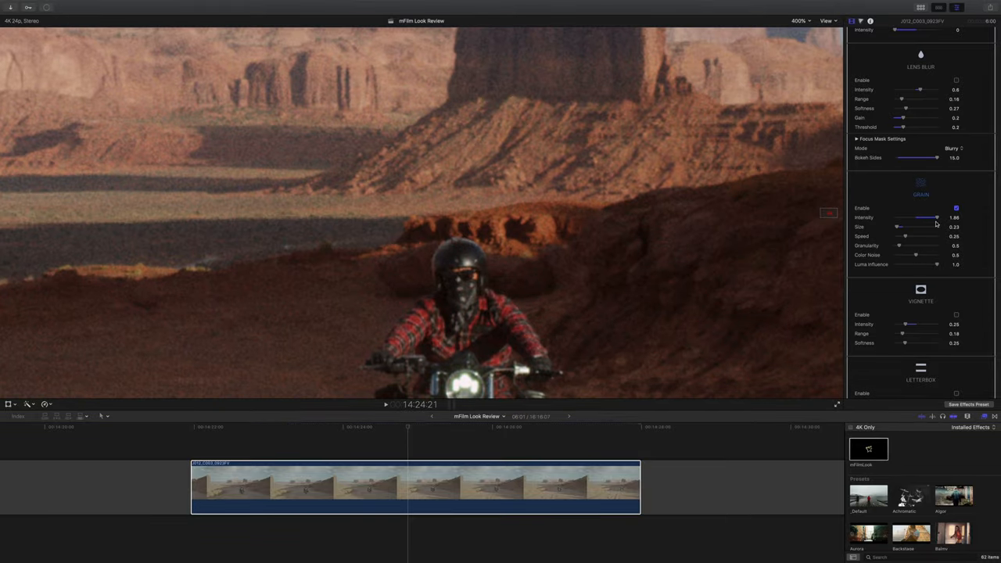
{"action": "left_click_drag", "start_coordinate": [935, 264], "coordinate": [894, 263]}
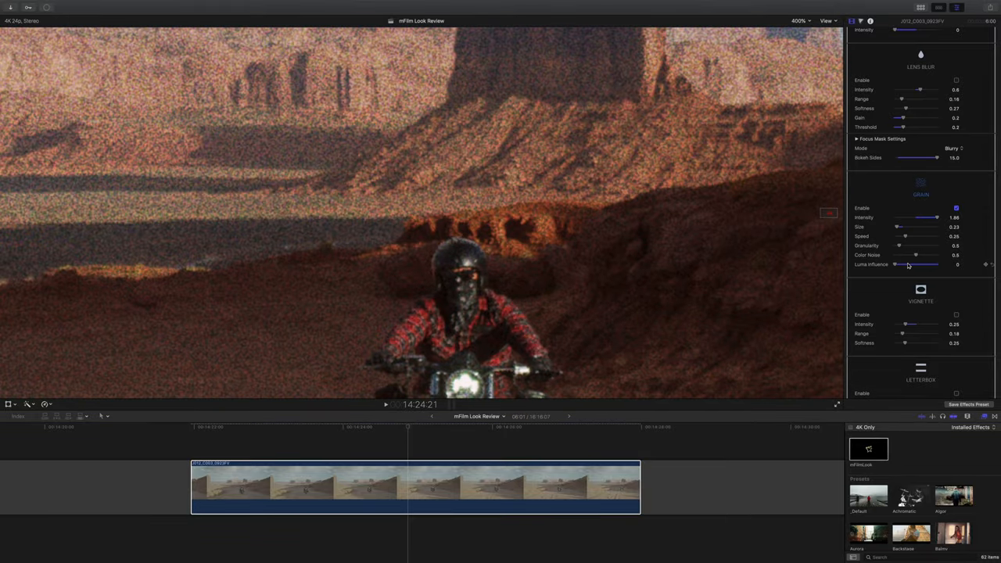
{"action": "left_click_drag", "start_coordinate": [895, 263], "coordinate": [936, 263]}
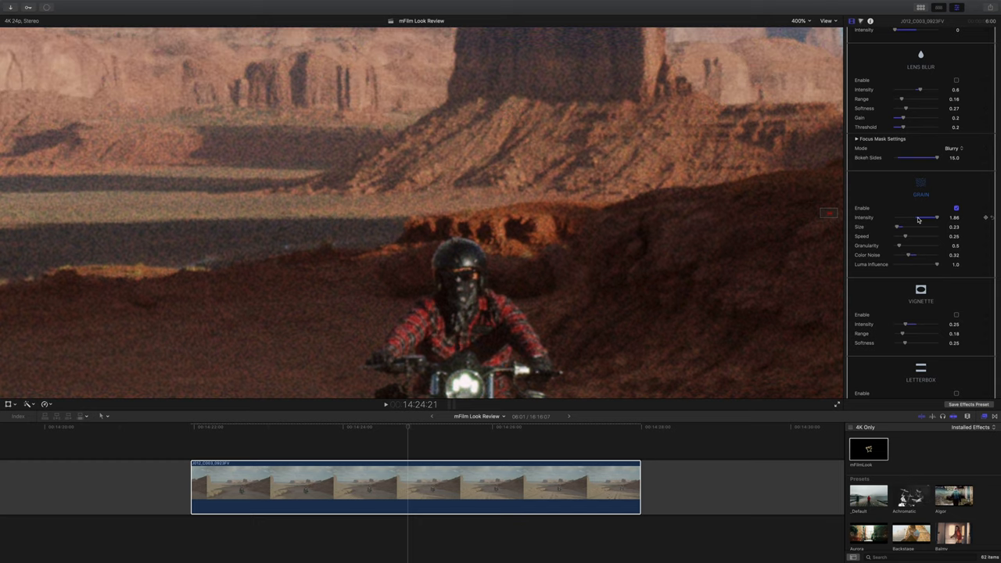
{"action": "left_click_drag", "start_coordinate": [938, 218], "coordinate": [918, 217]}
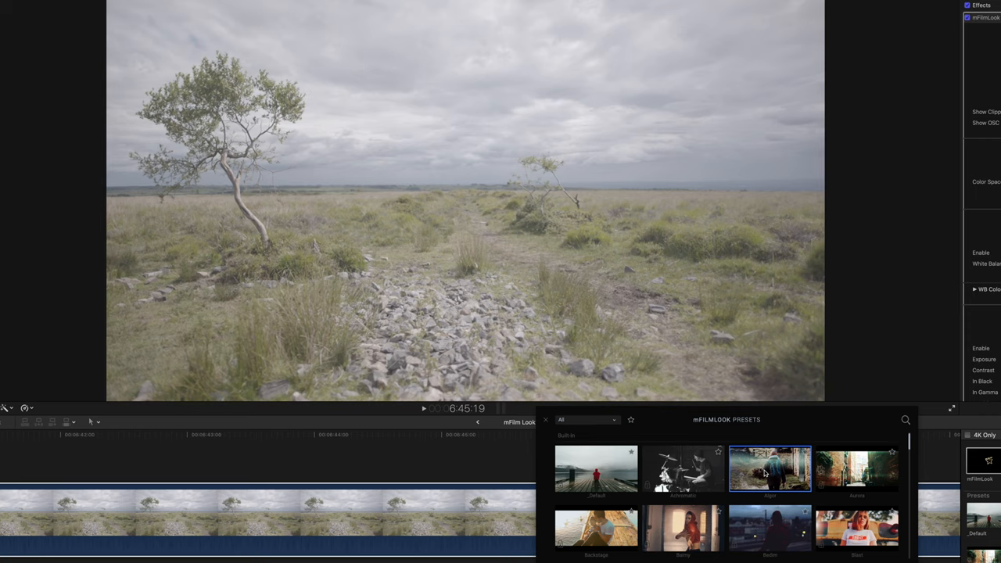
Step: Apply the Algor preset look to the moorland tree clip
{"action": "left_click", "coordinate": [769, 469]}
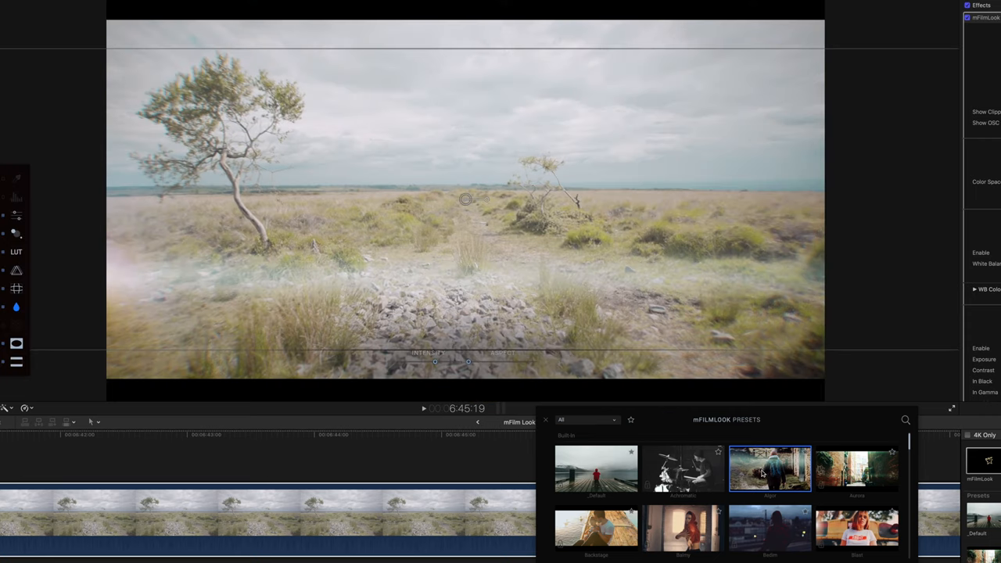